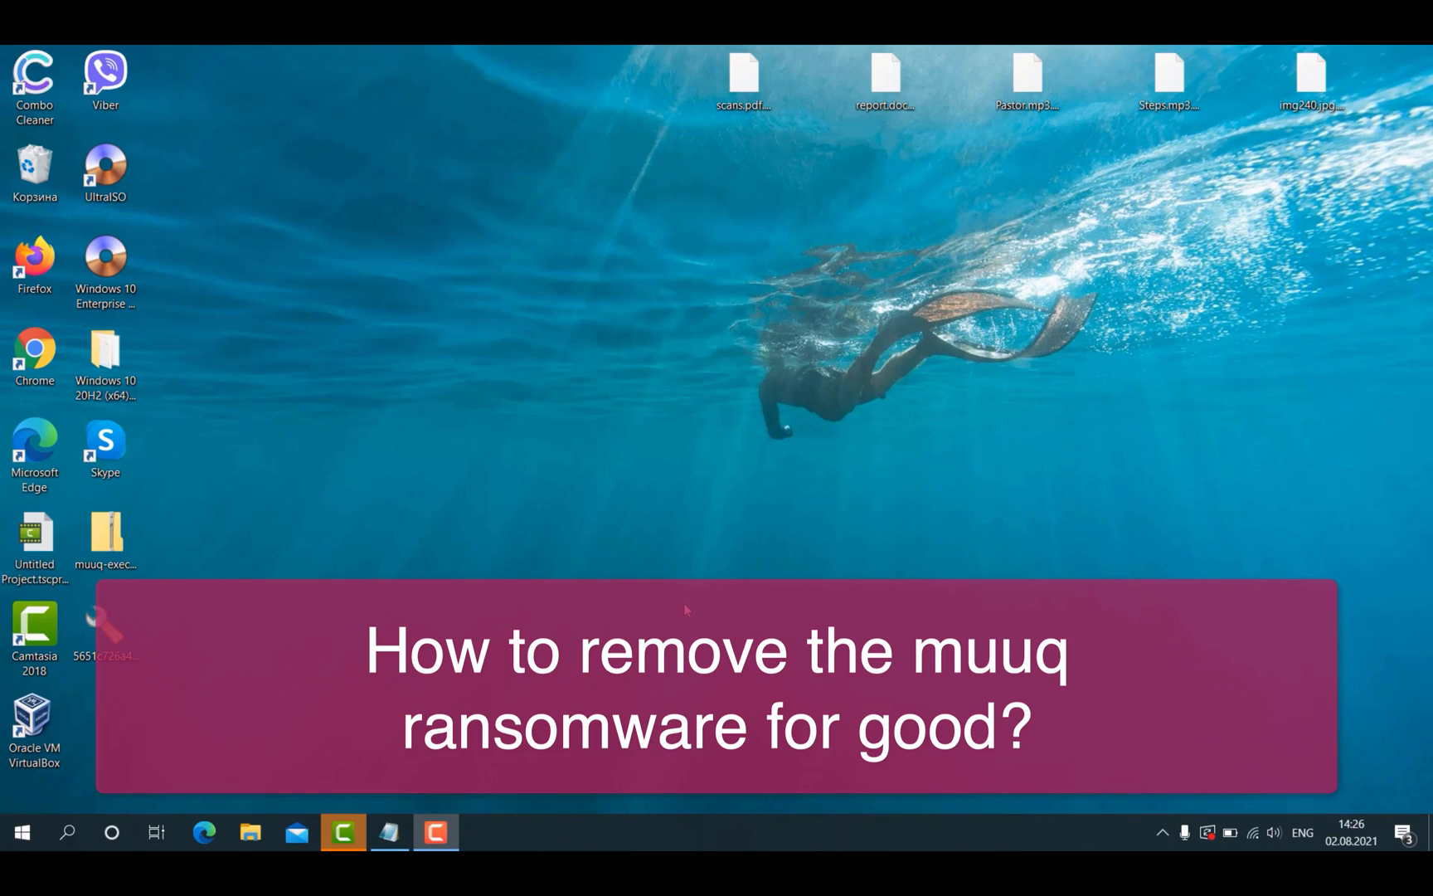
# - Examine the encrypted desktop files, including the report document and Steps audio file
pyautogui.click(743, 71)
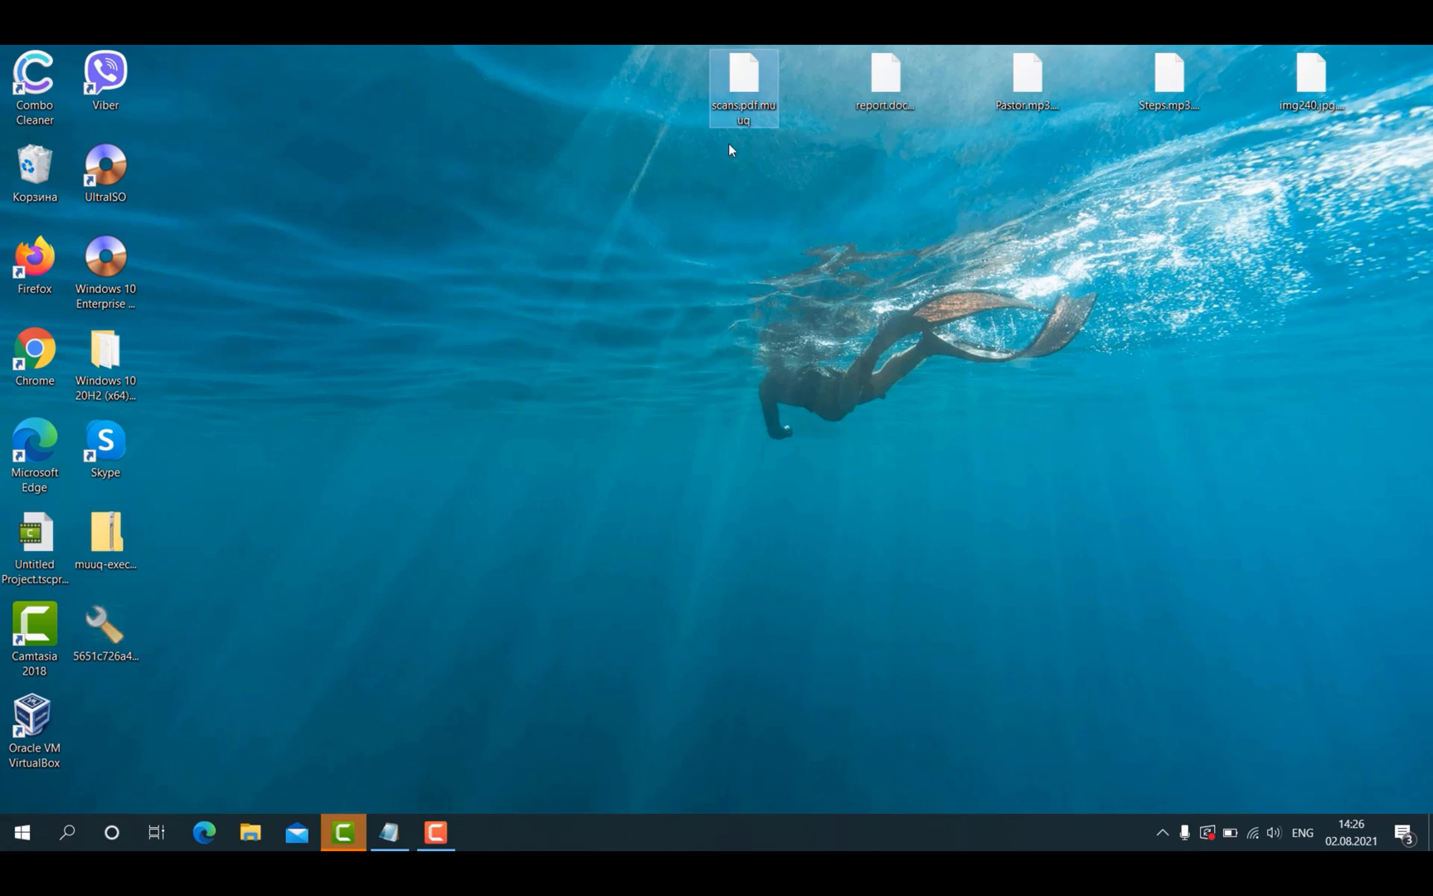
pyautogui.moveTo(776, 147)
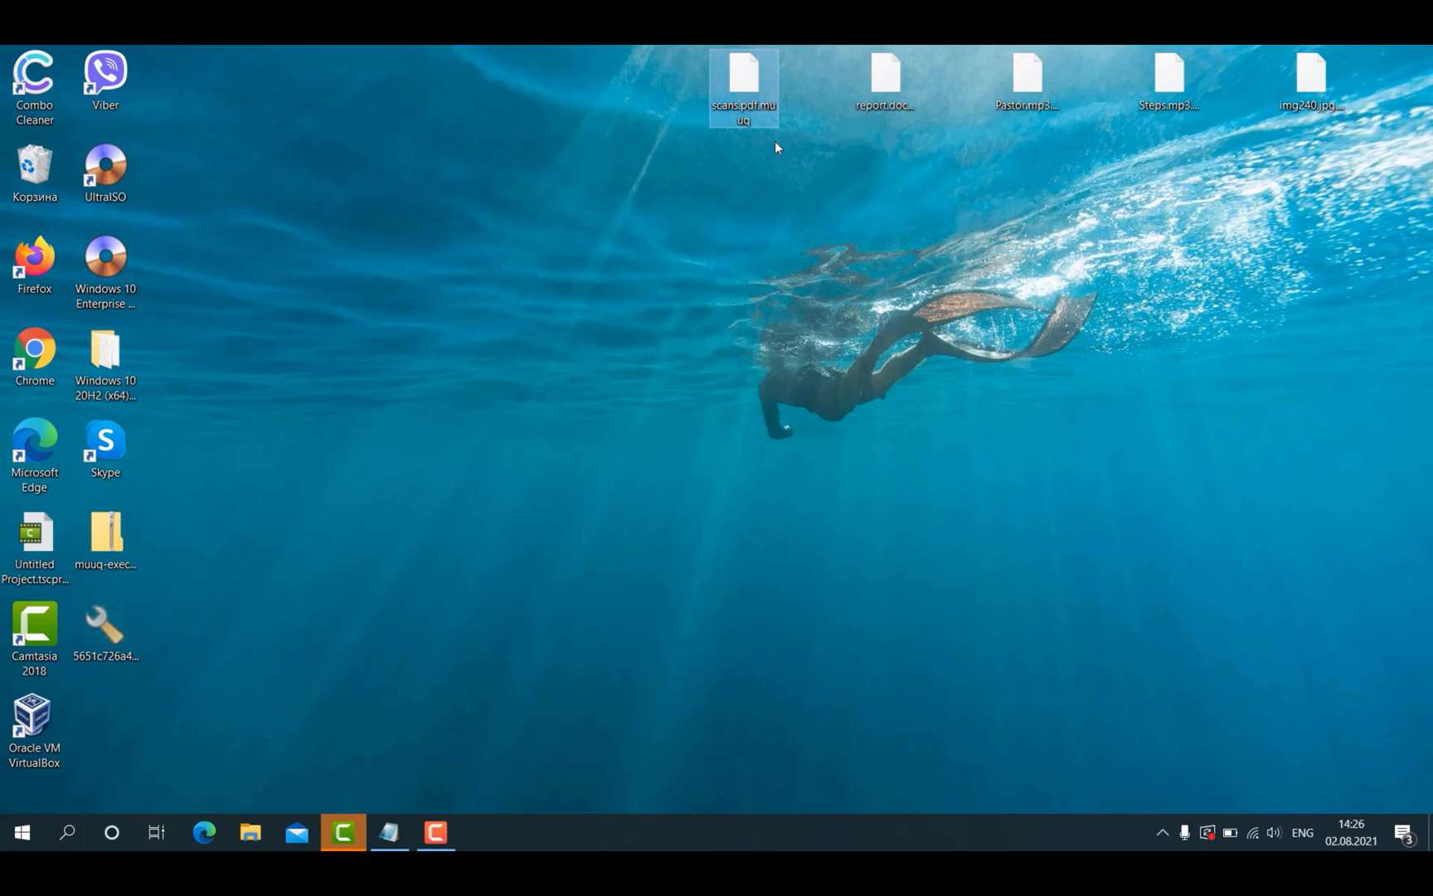
pyautogui.moveTo(771, 144)
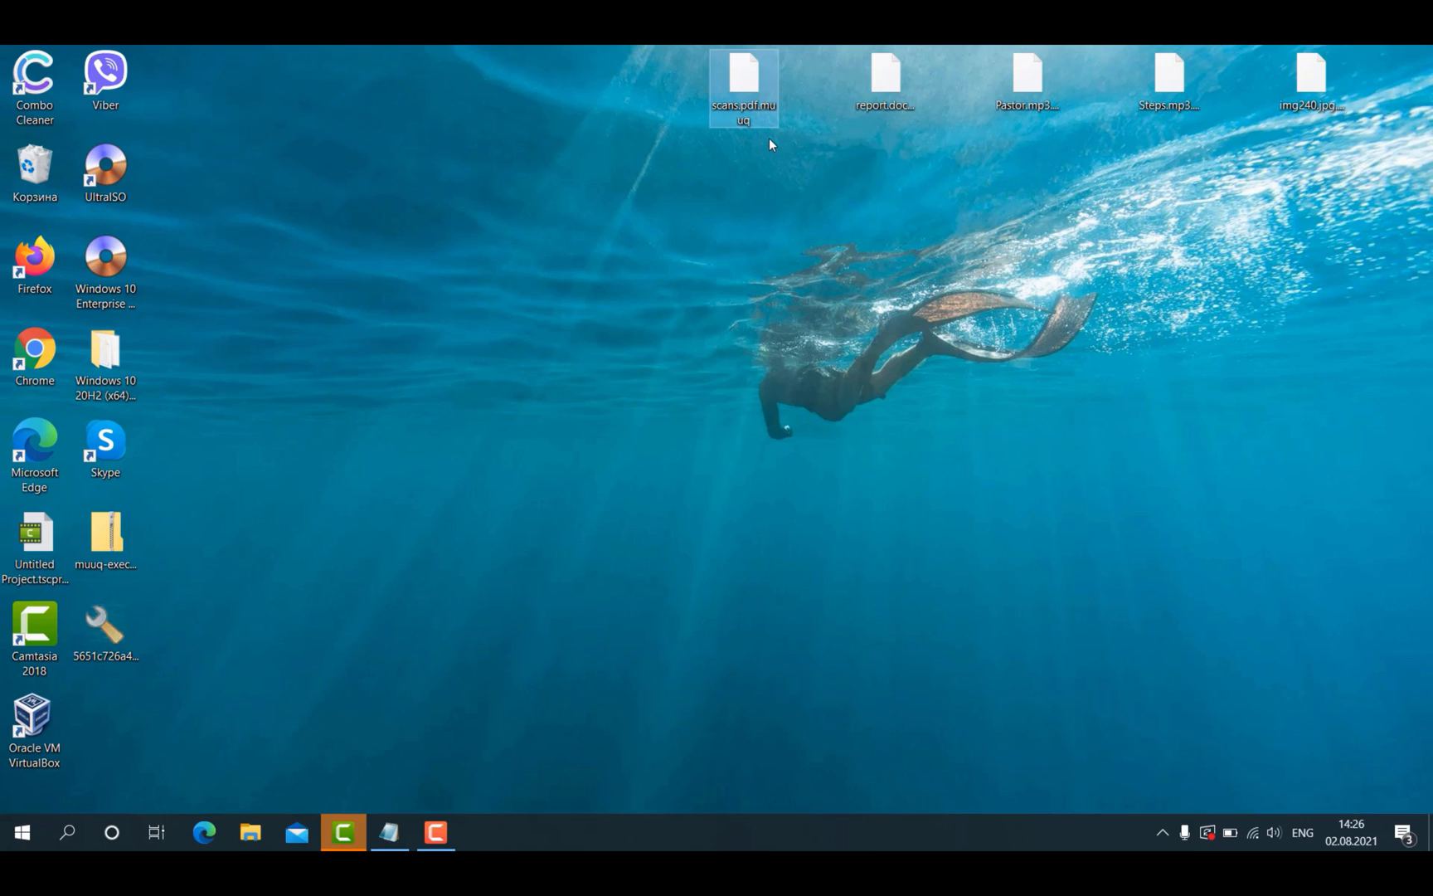
pyautogui.click(884, 75)
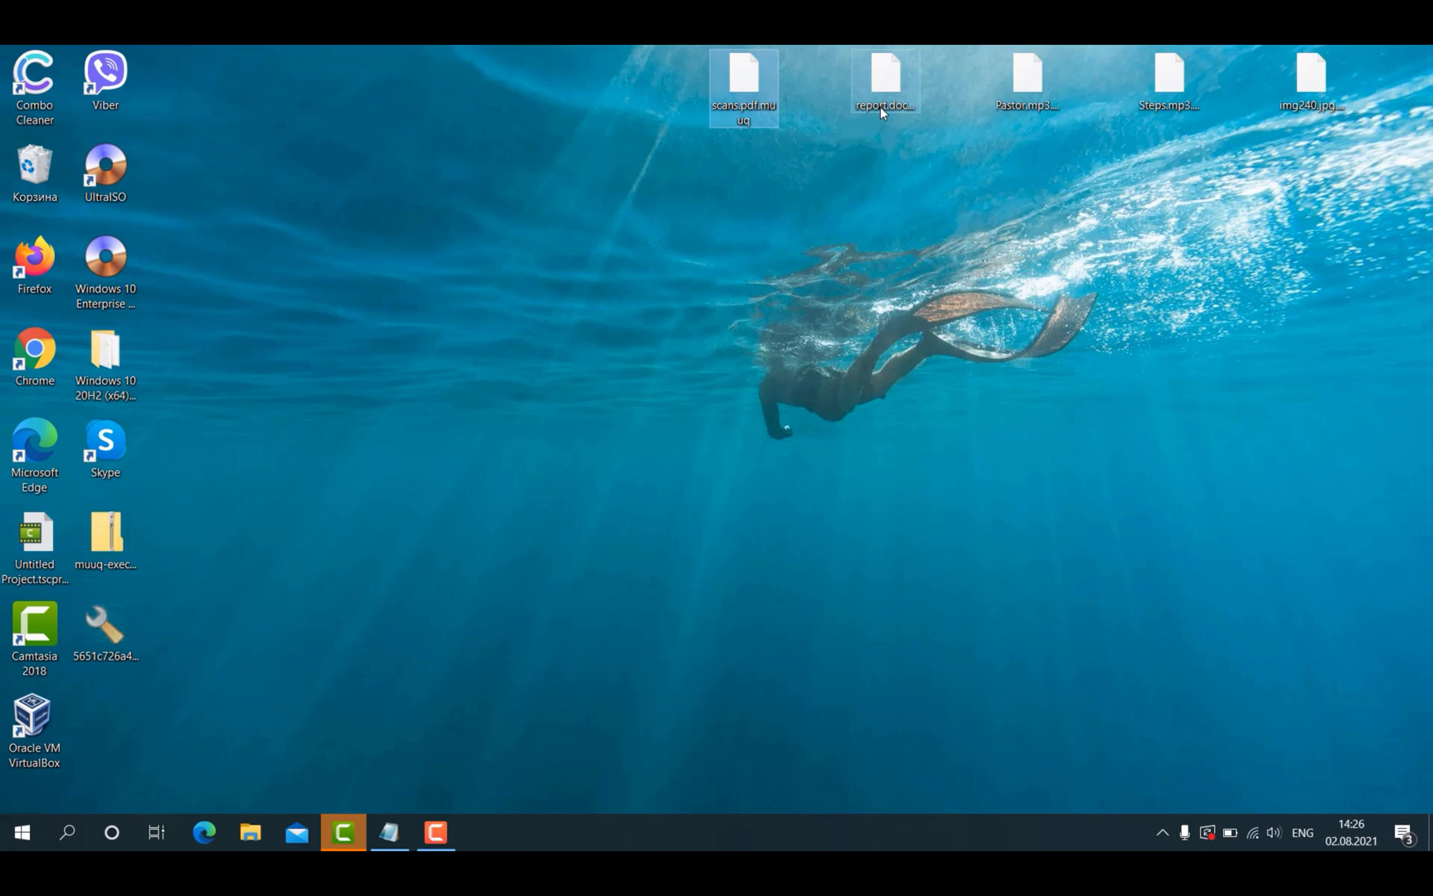
pyautogui.moveTo(883, 73)
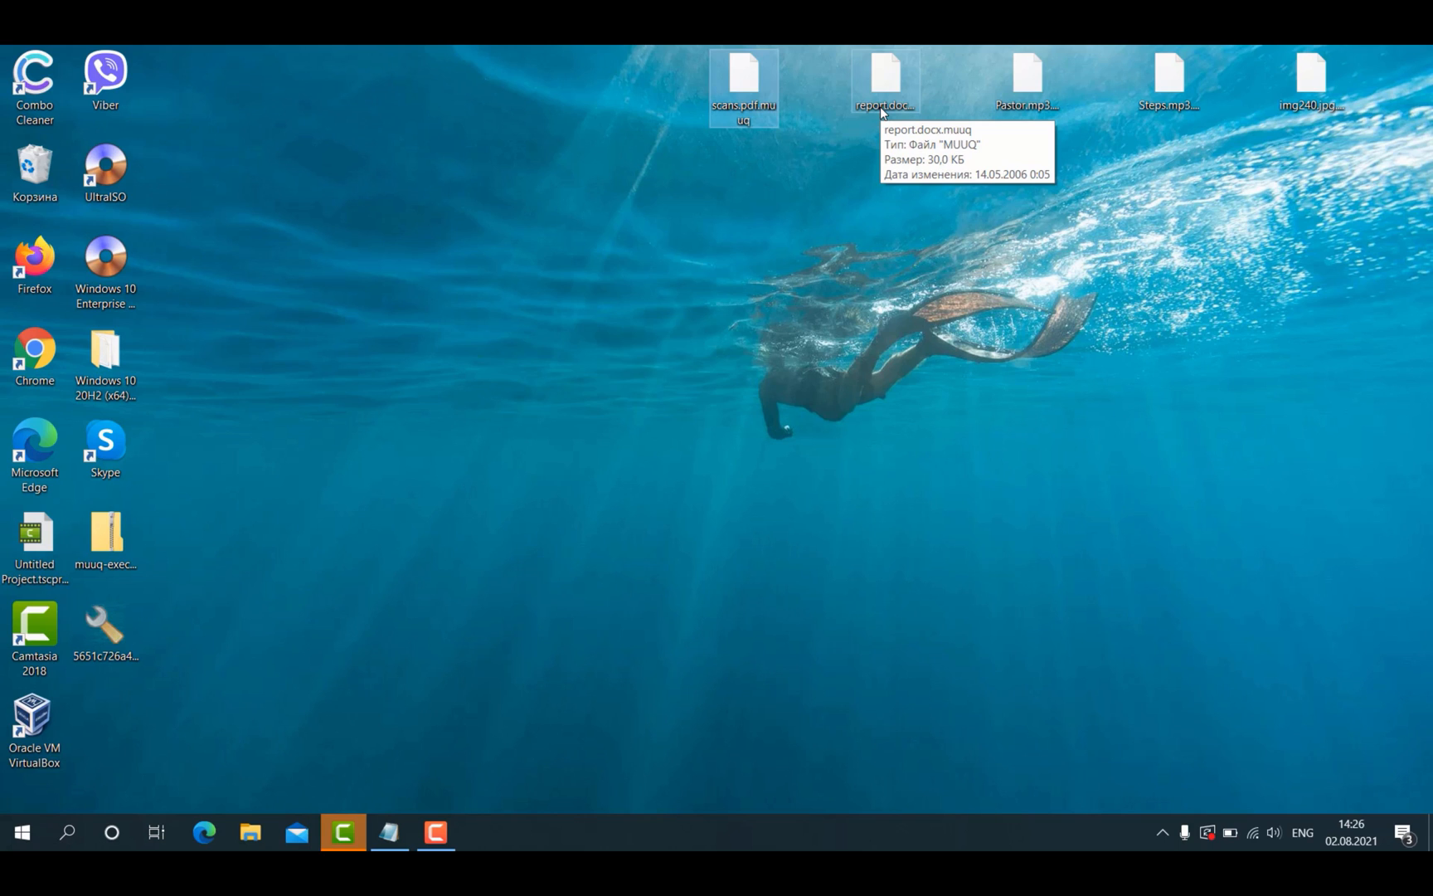
pyautogui.moveTo(849, 83)
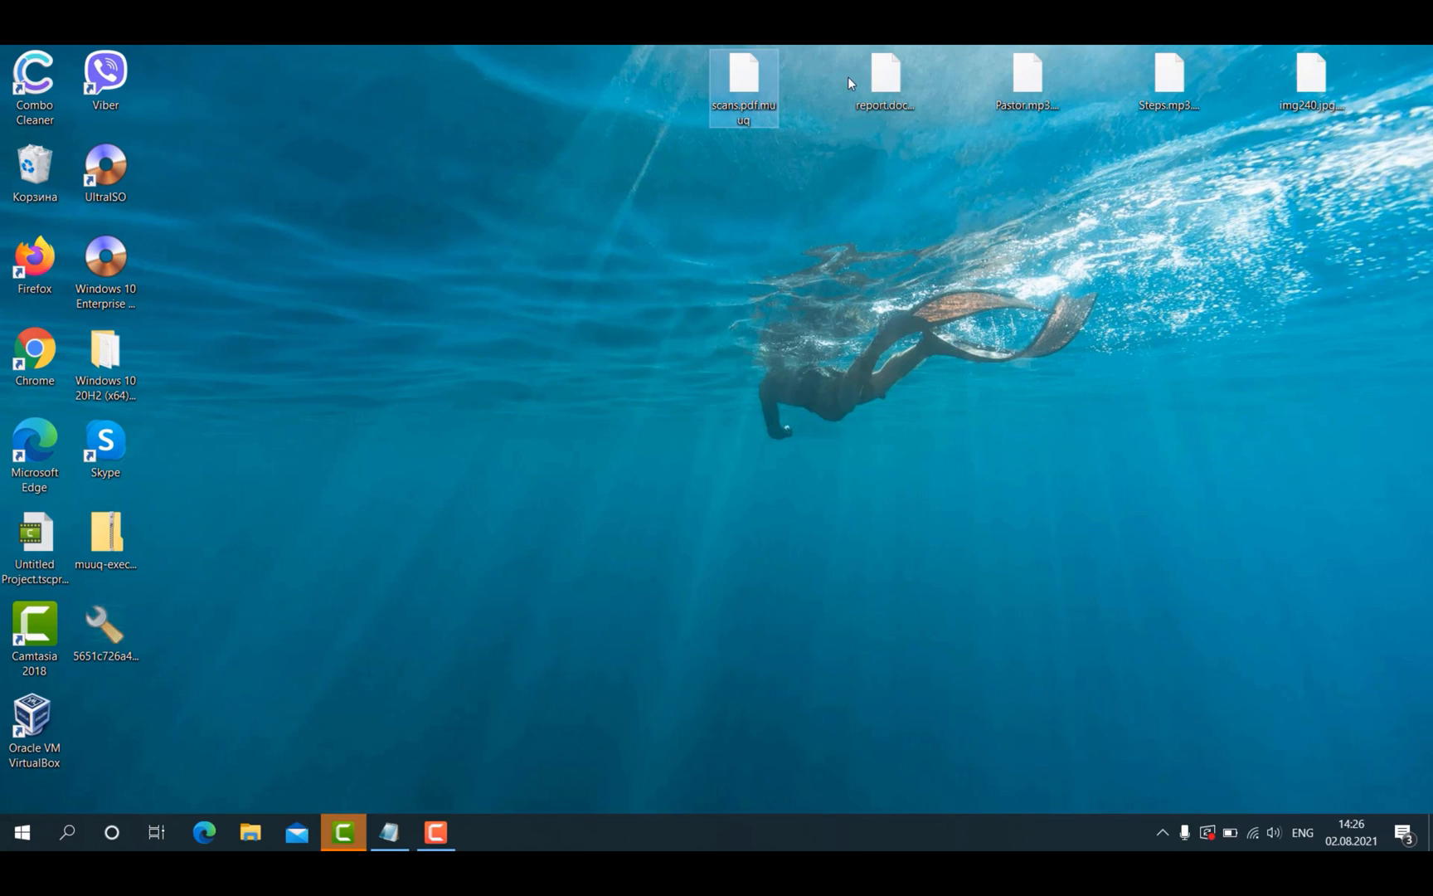
pyautogui.click(884, 75)
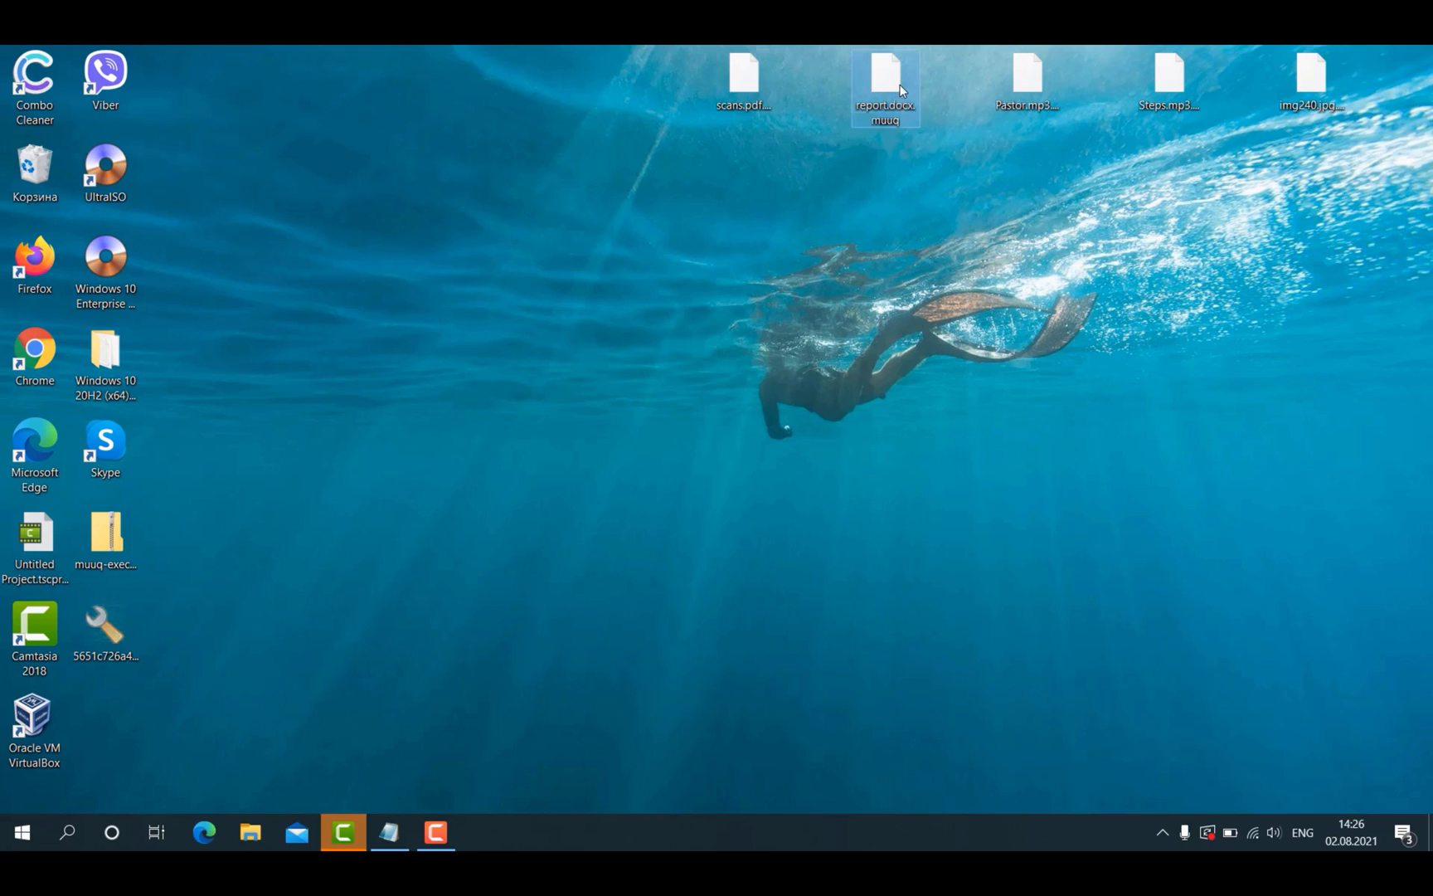
pyautogui.moveTo(901, 148)
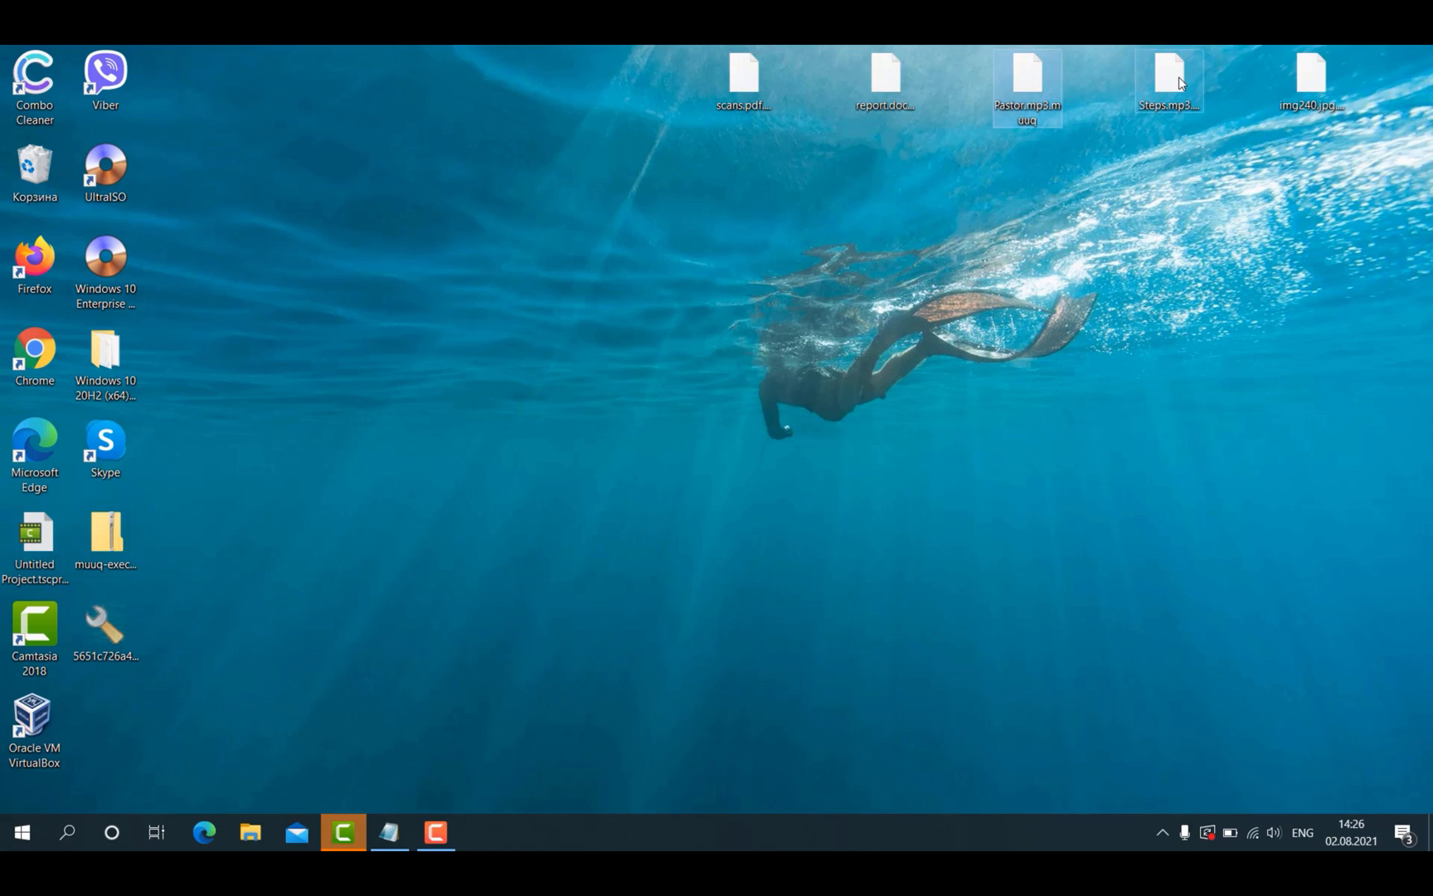
pyautogui.click(1169, 73)
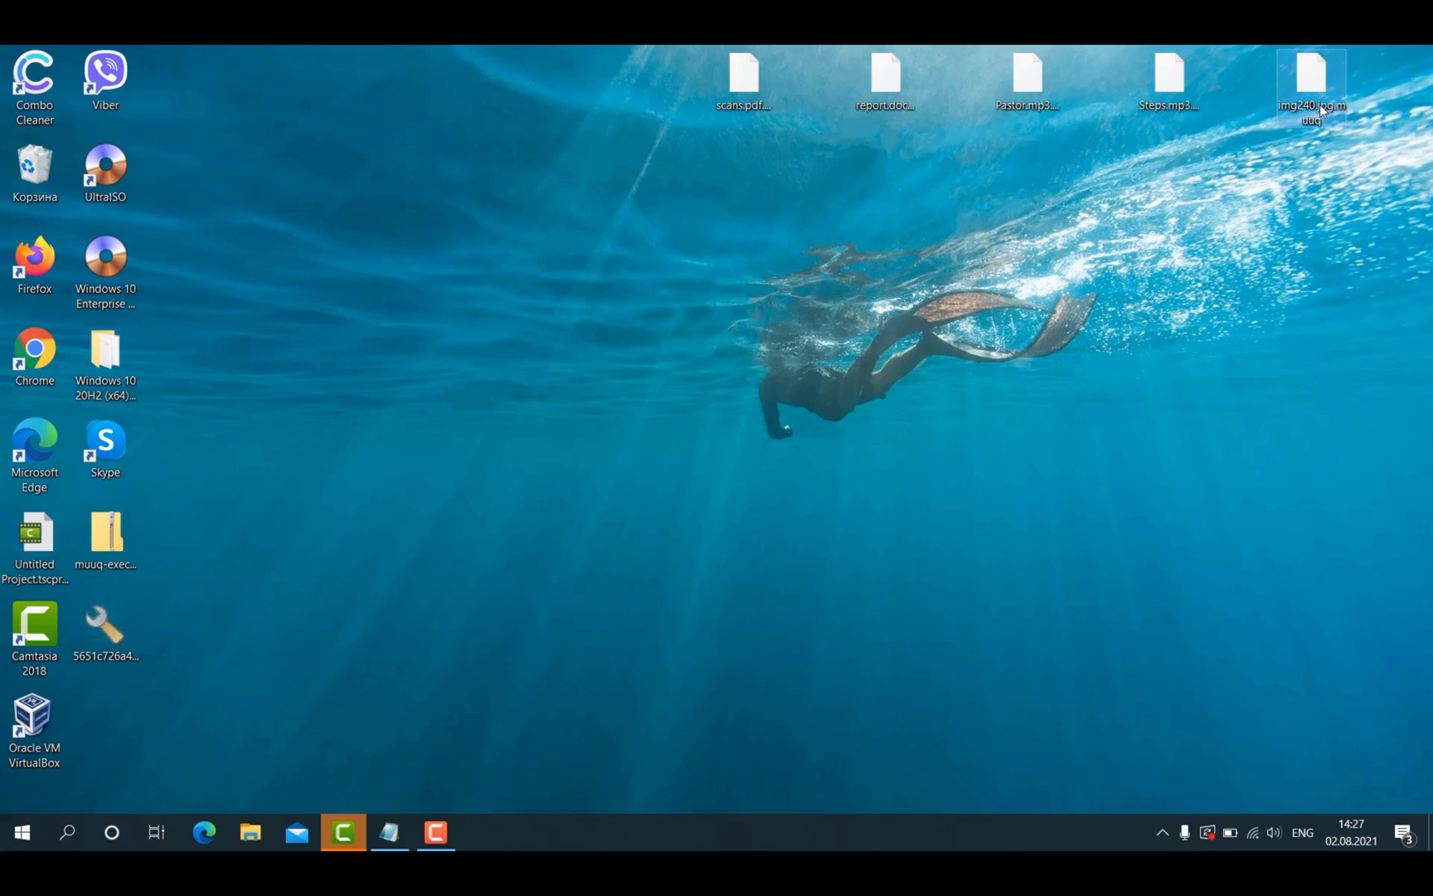
pyautogui.moveTo(1314, 87)
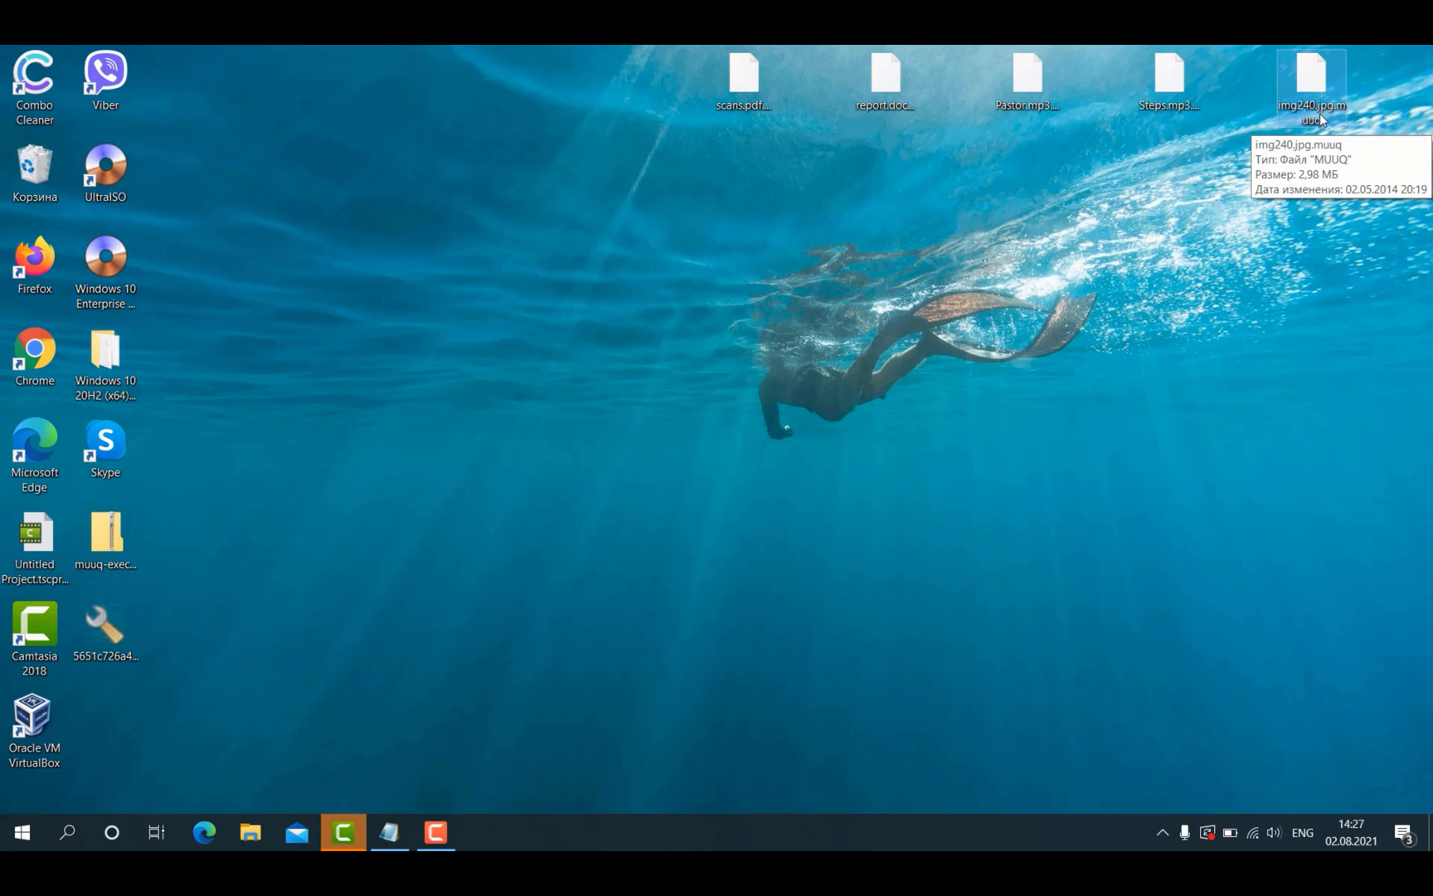
pyautogui.moveTo(1313, 140)
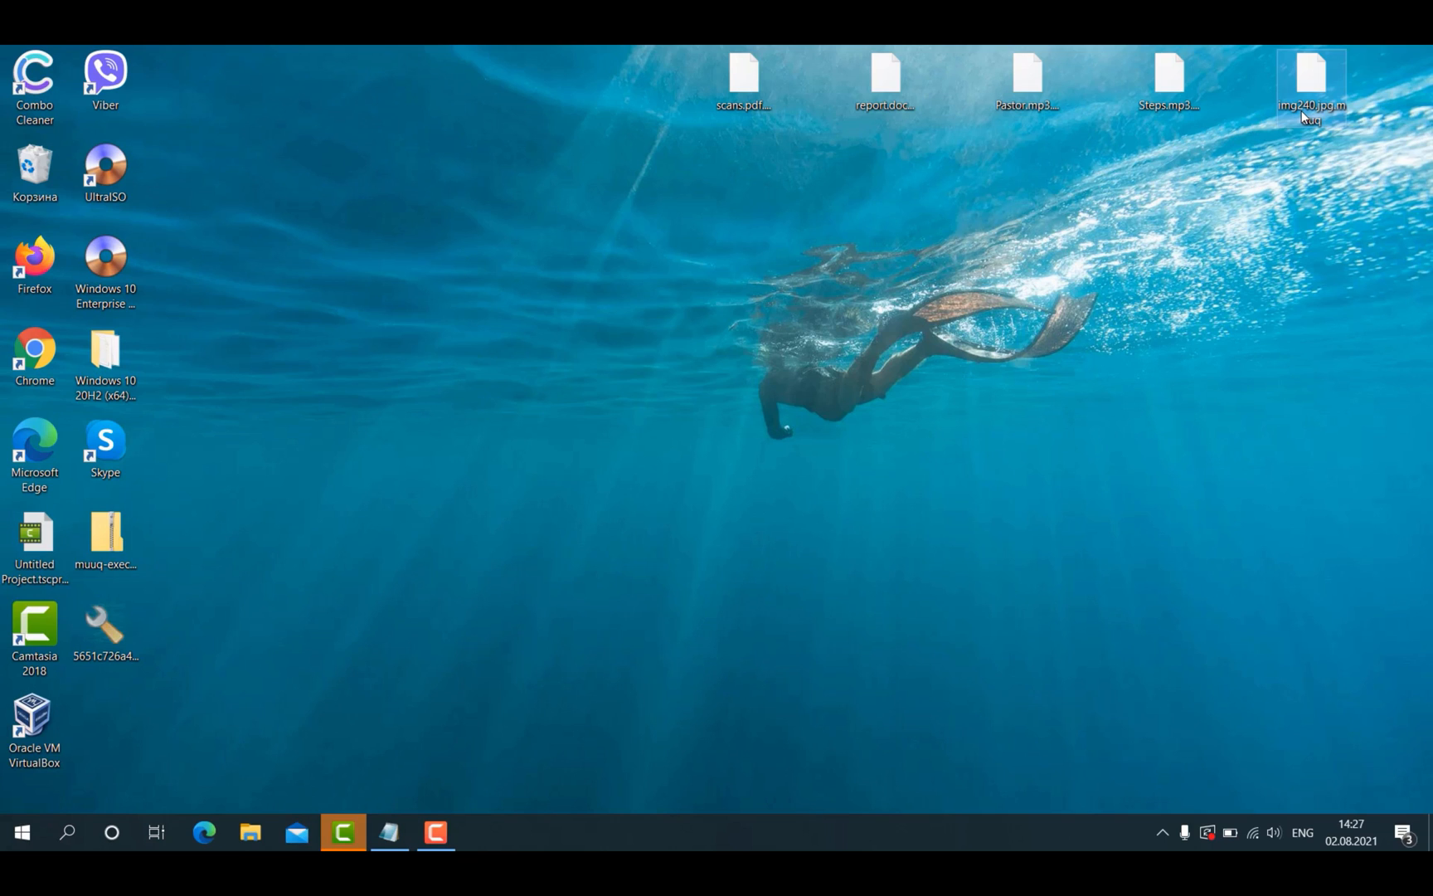
pyautogui.moveTo(1312, 83)
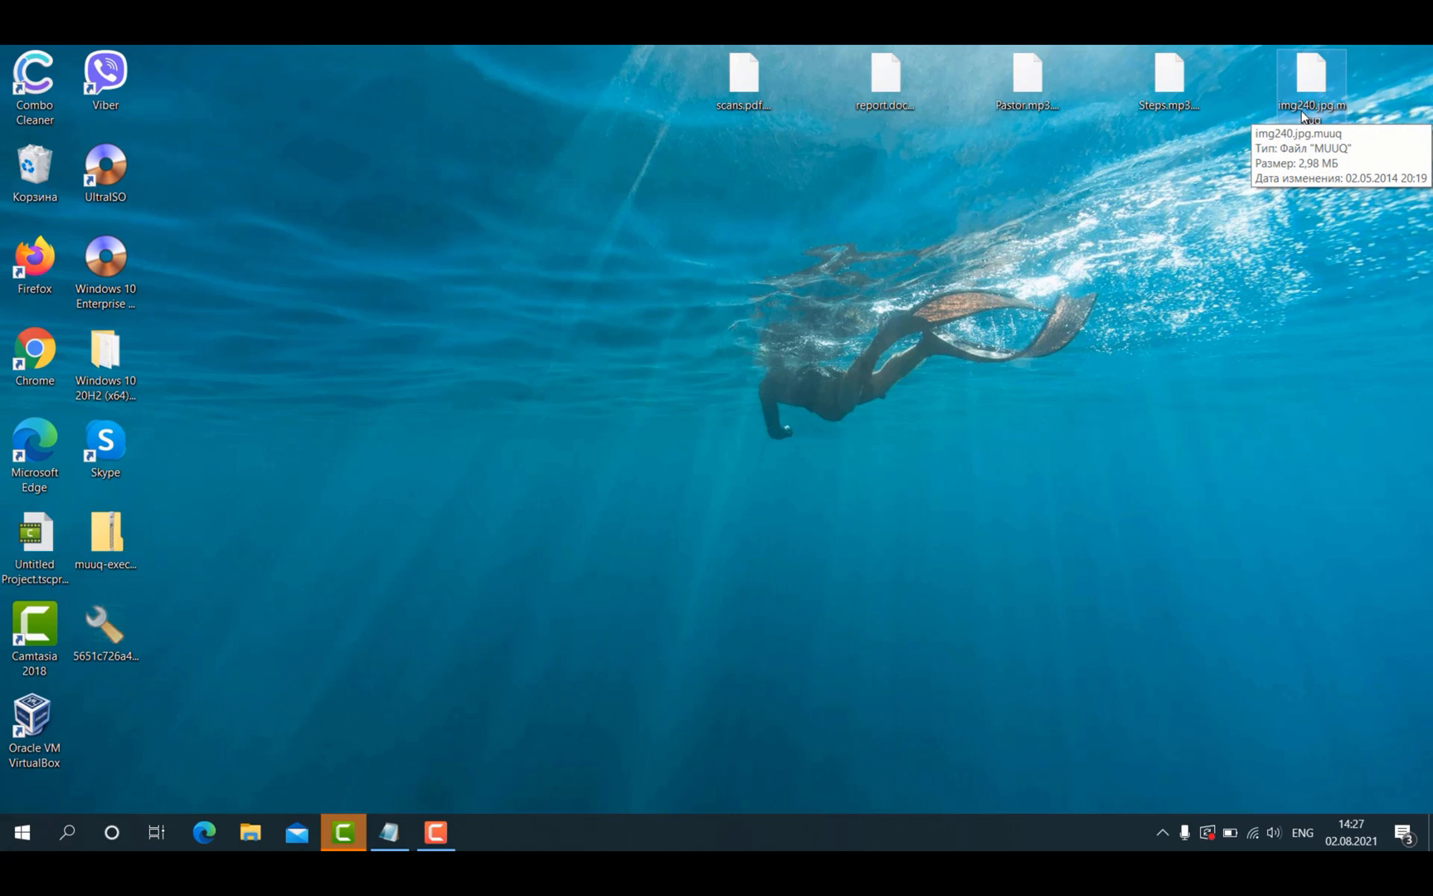
pyautogui.moveTo(997, 167)
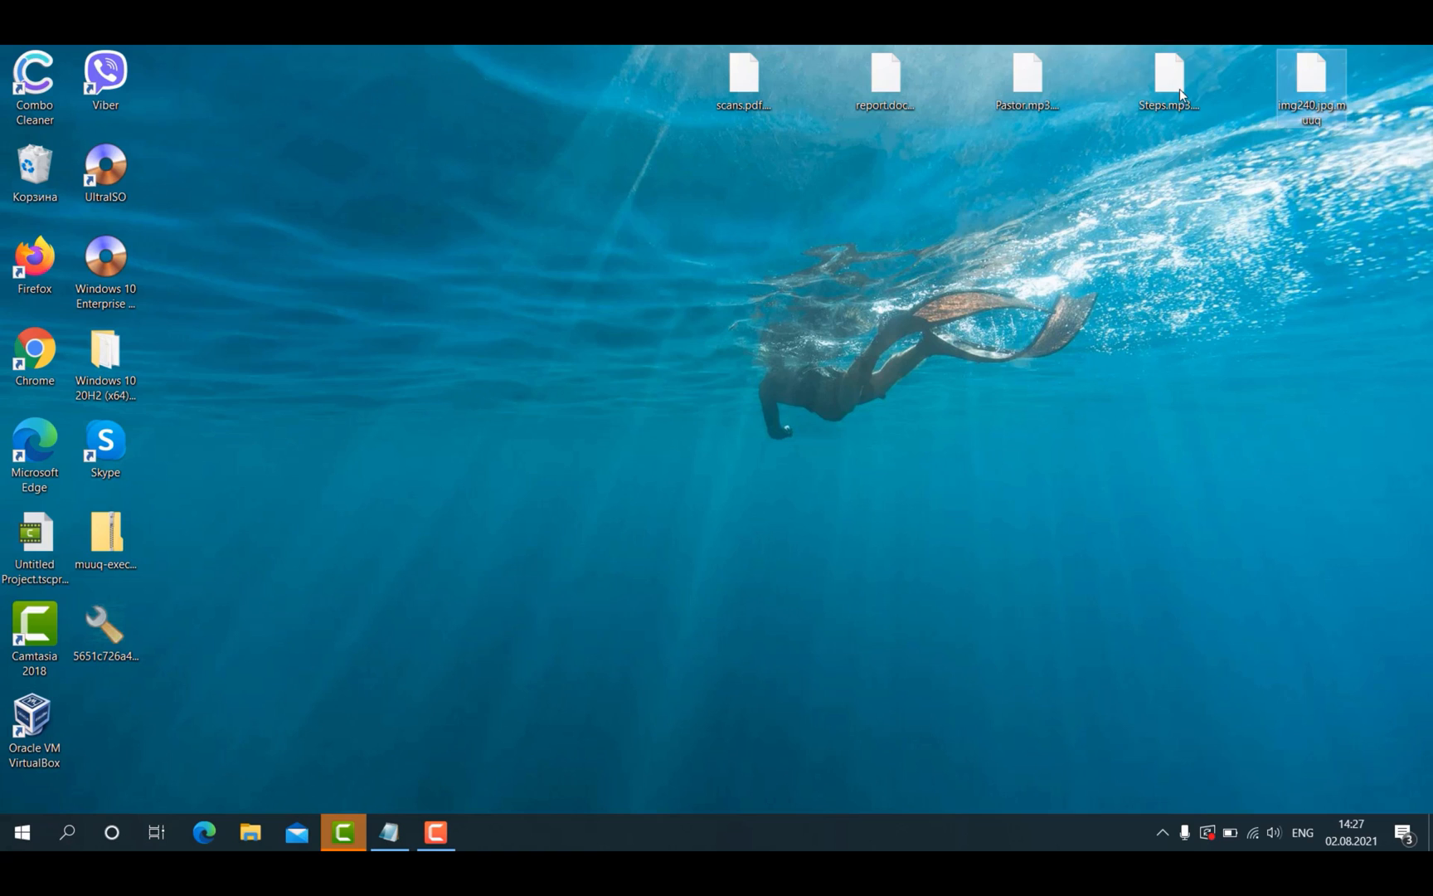
pyautogui.click(1169, 75)
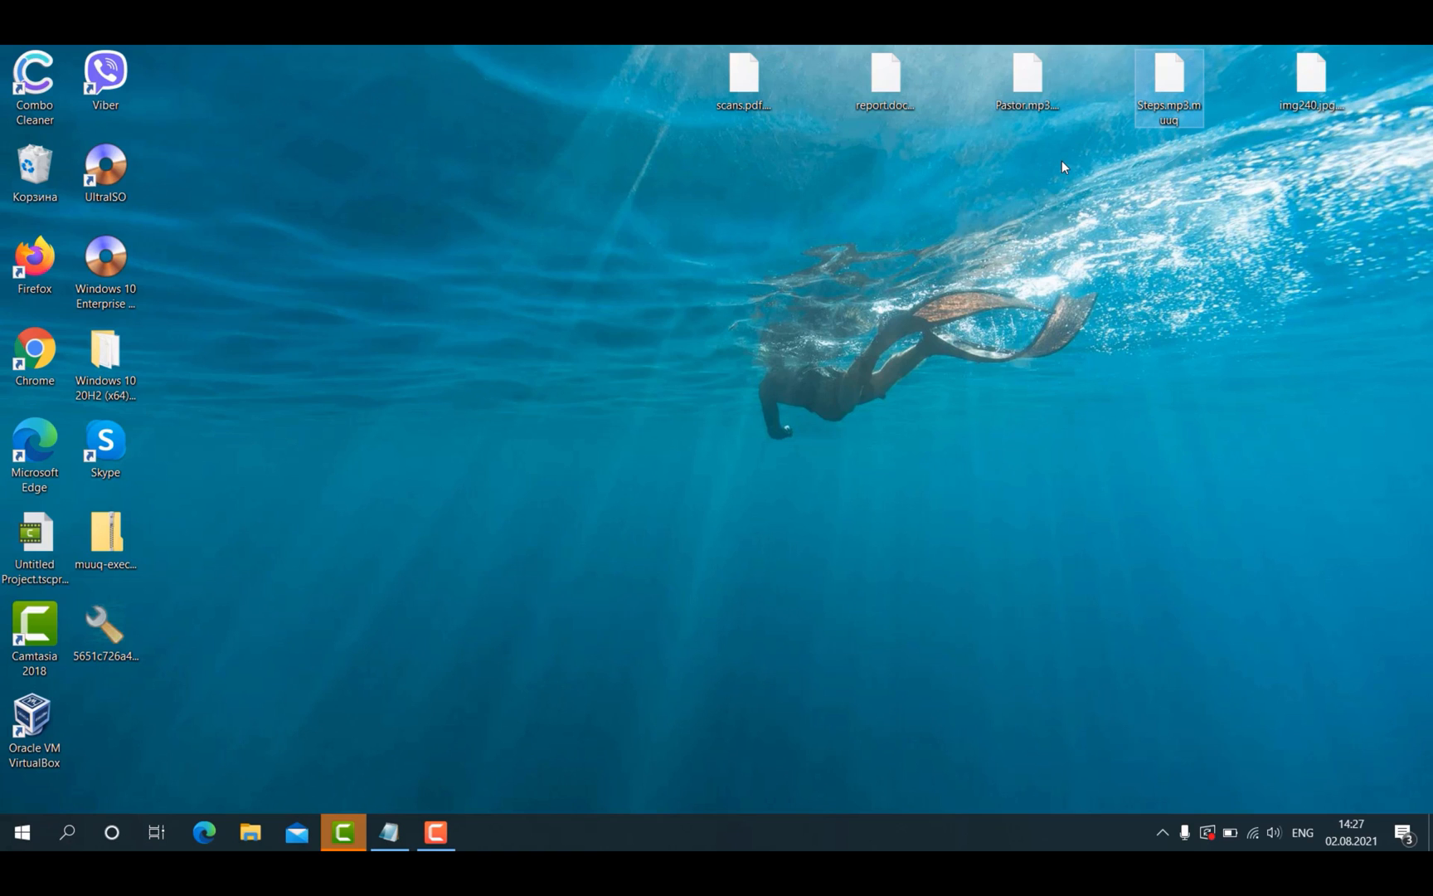
pyautogui.moveTo(970, 263)
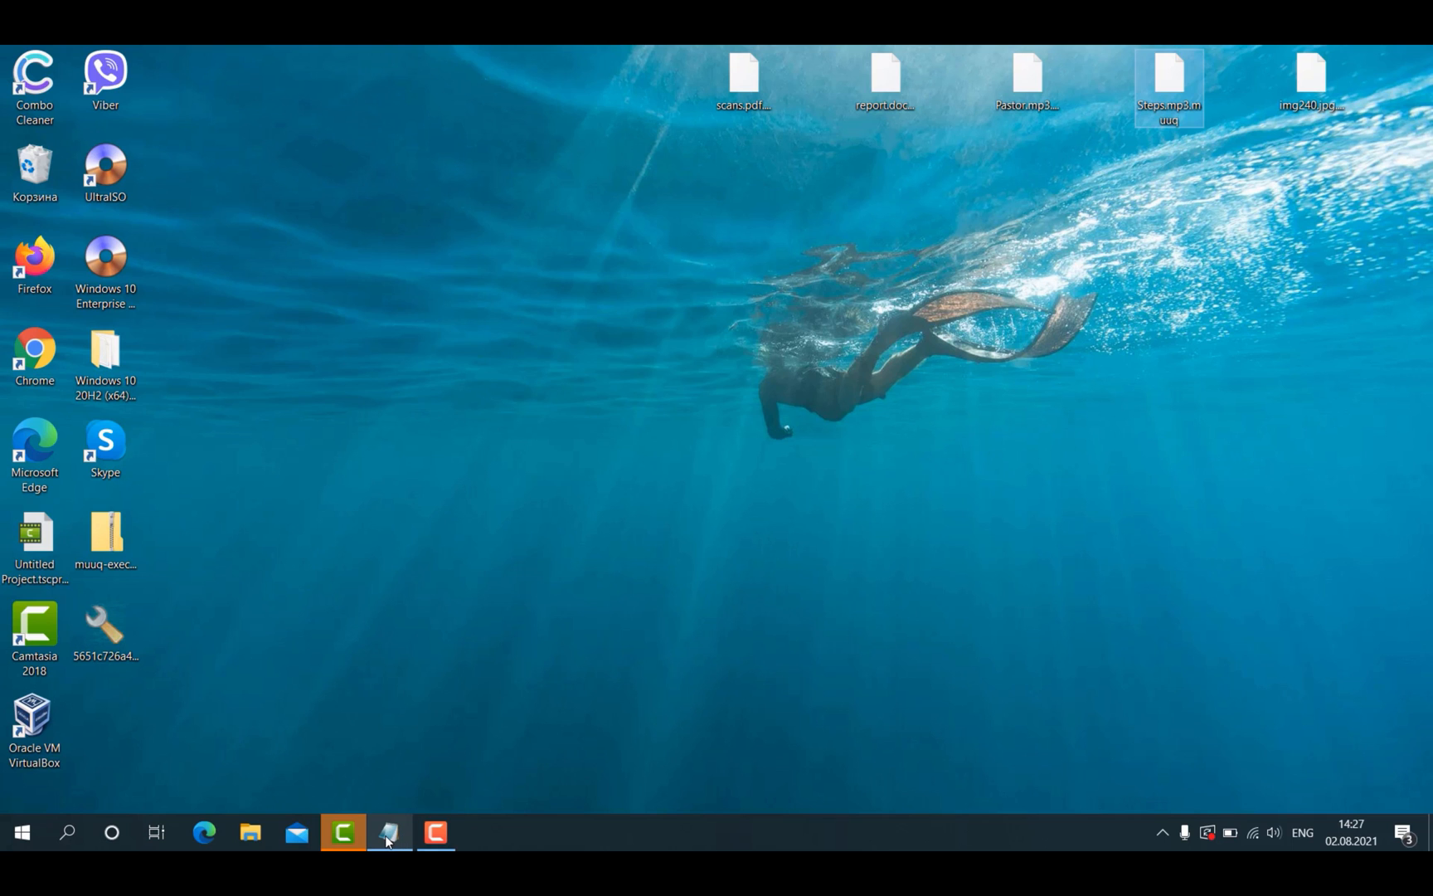
# - View the ransom note text and then hide its window
pyautogui.click(389, 832)
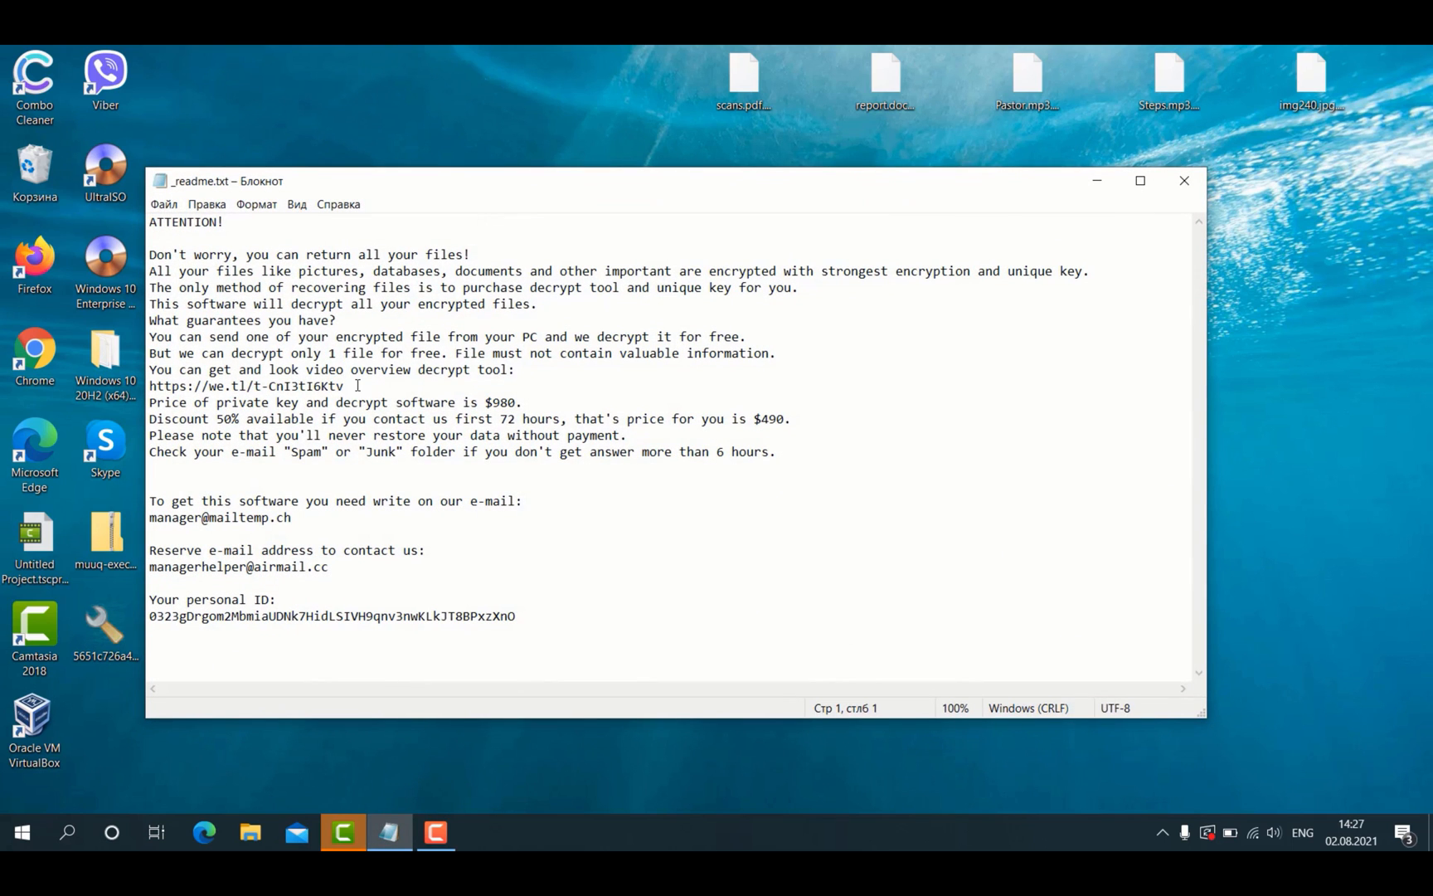
pyautogui.moveTo(263, 249)
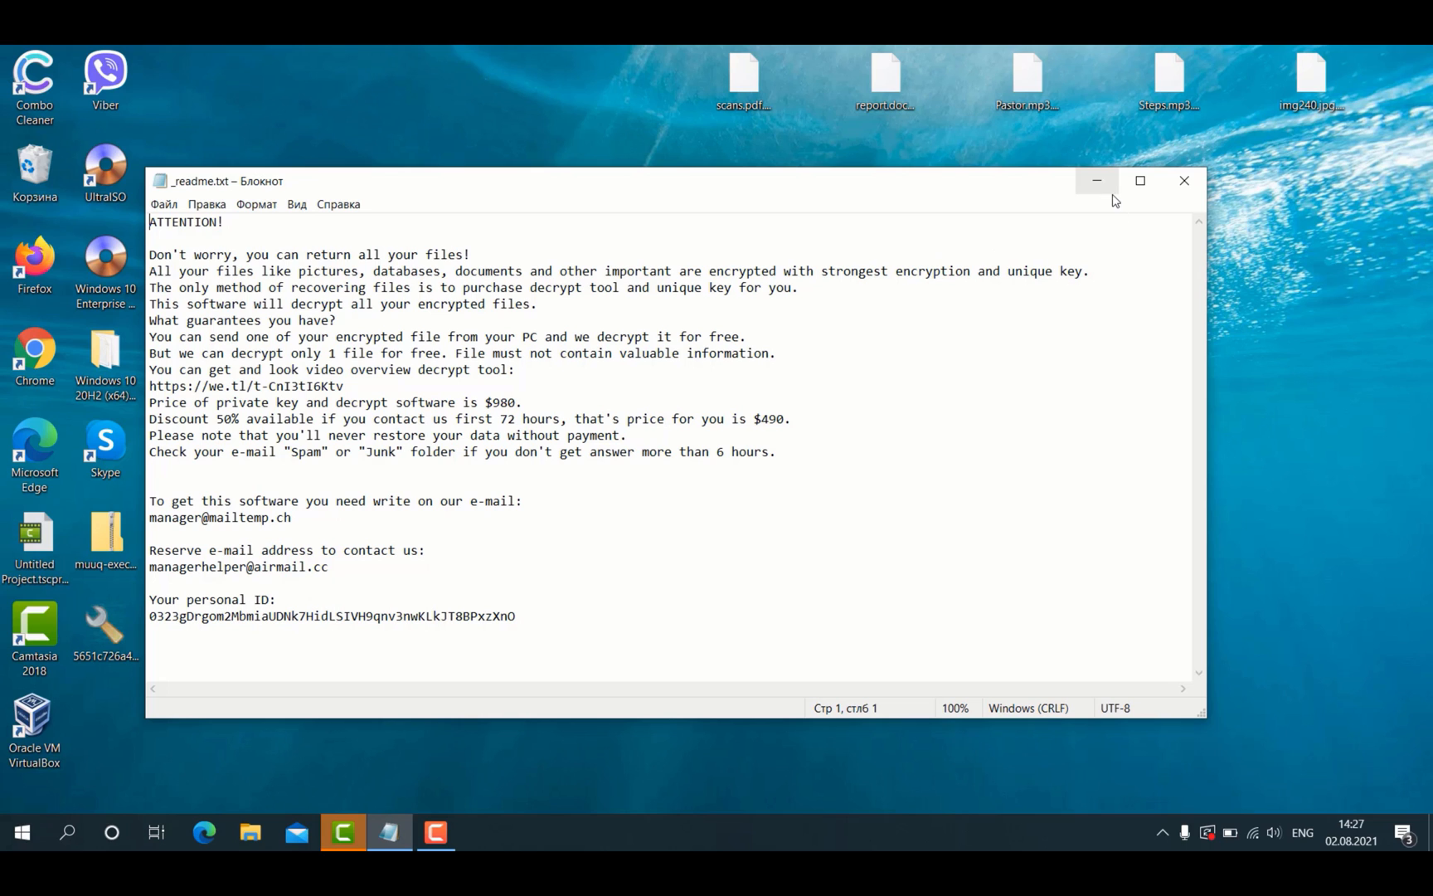
pyautogui.moveTo(1096, 181)
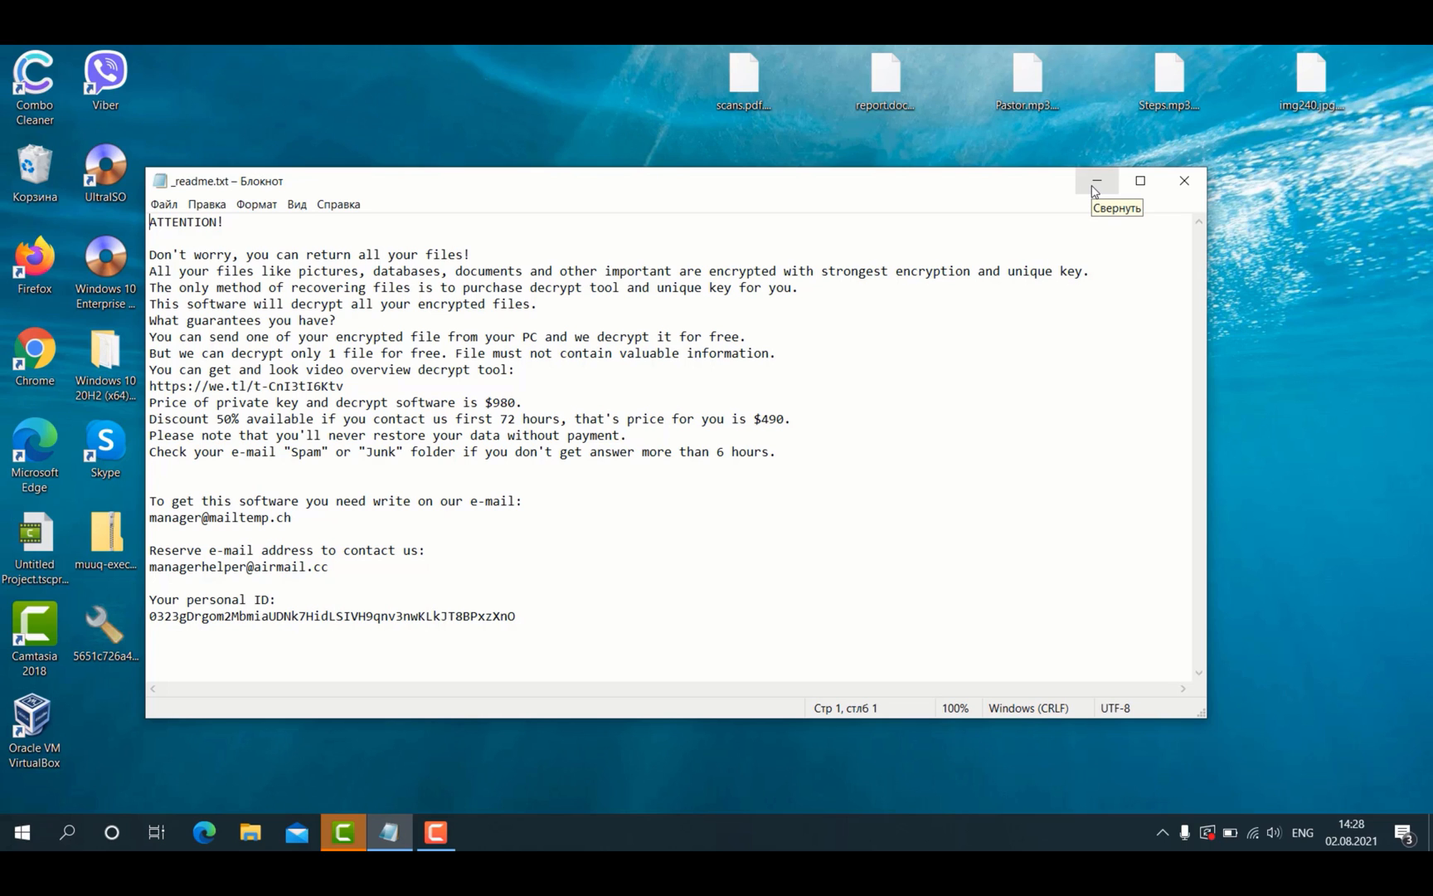
pyautogui.click(1097, 181)
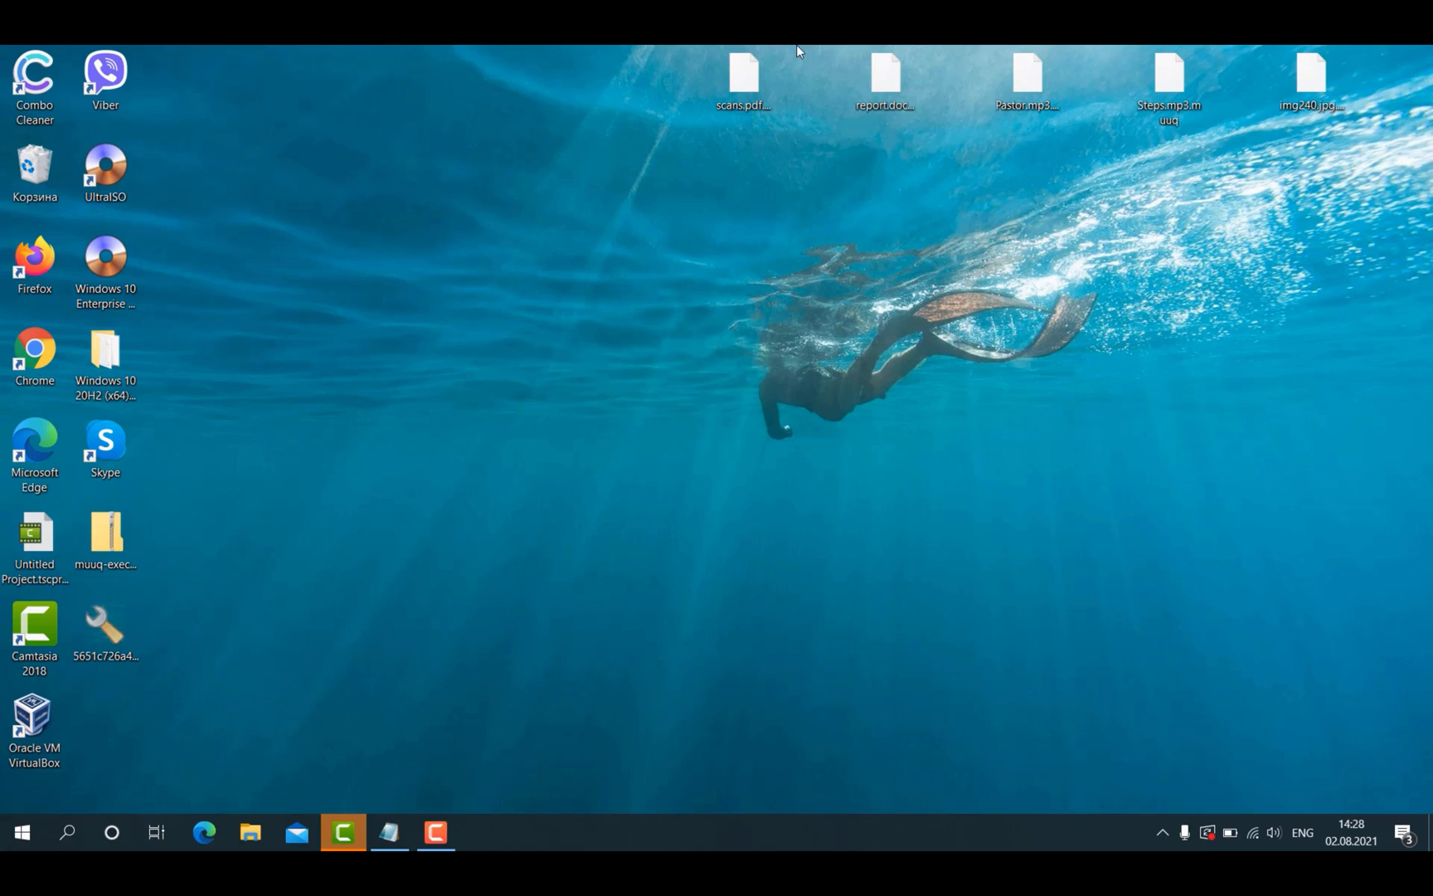
# - Launch Chrome and go to combocleaner.com
pyautogui.click(742, 77)
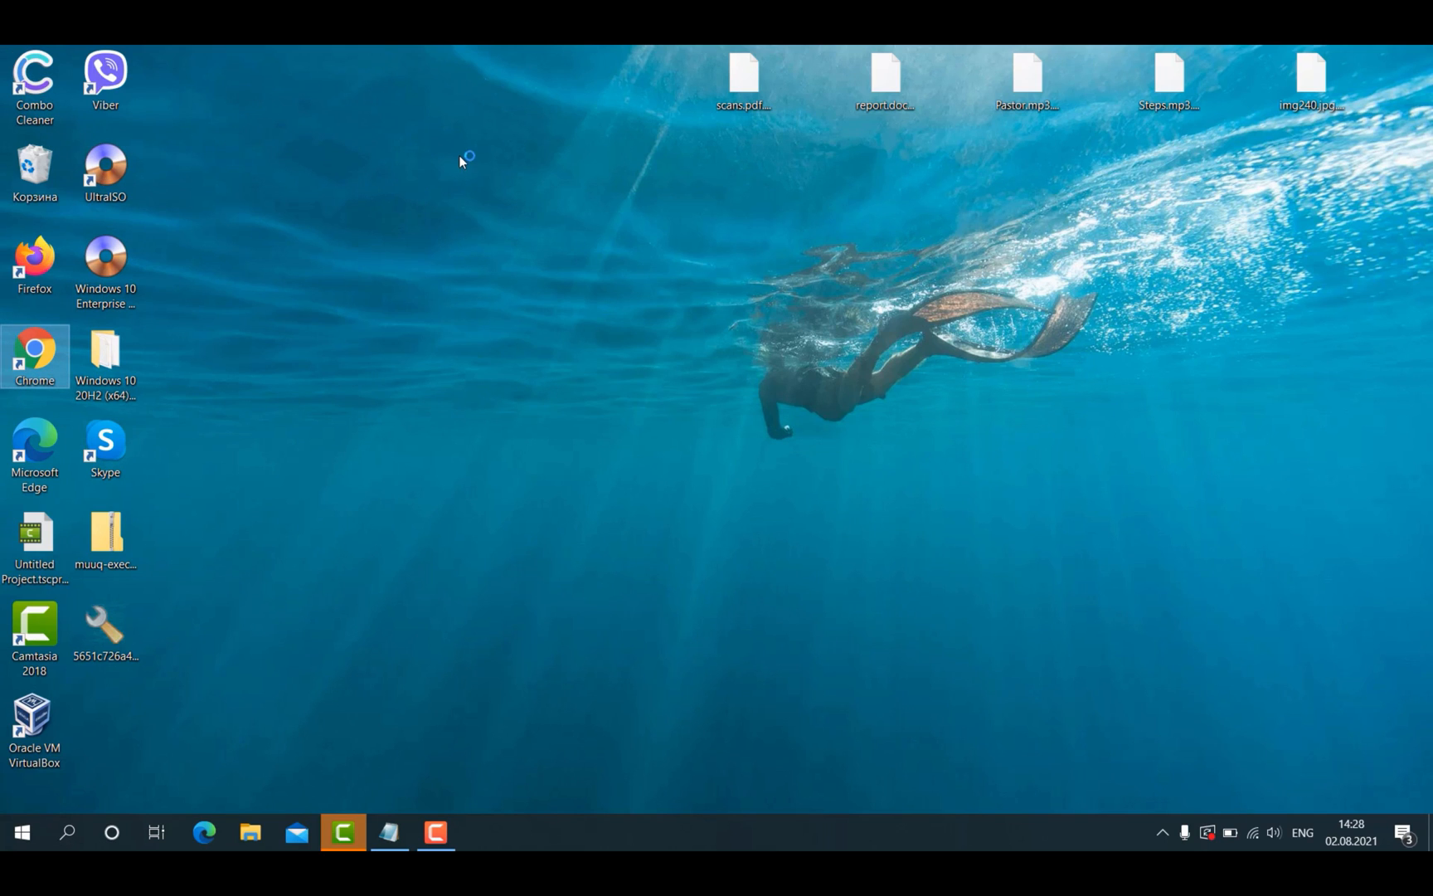
pyautogui.doubleClick(33, 355)
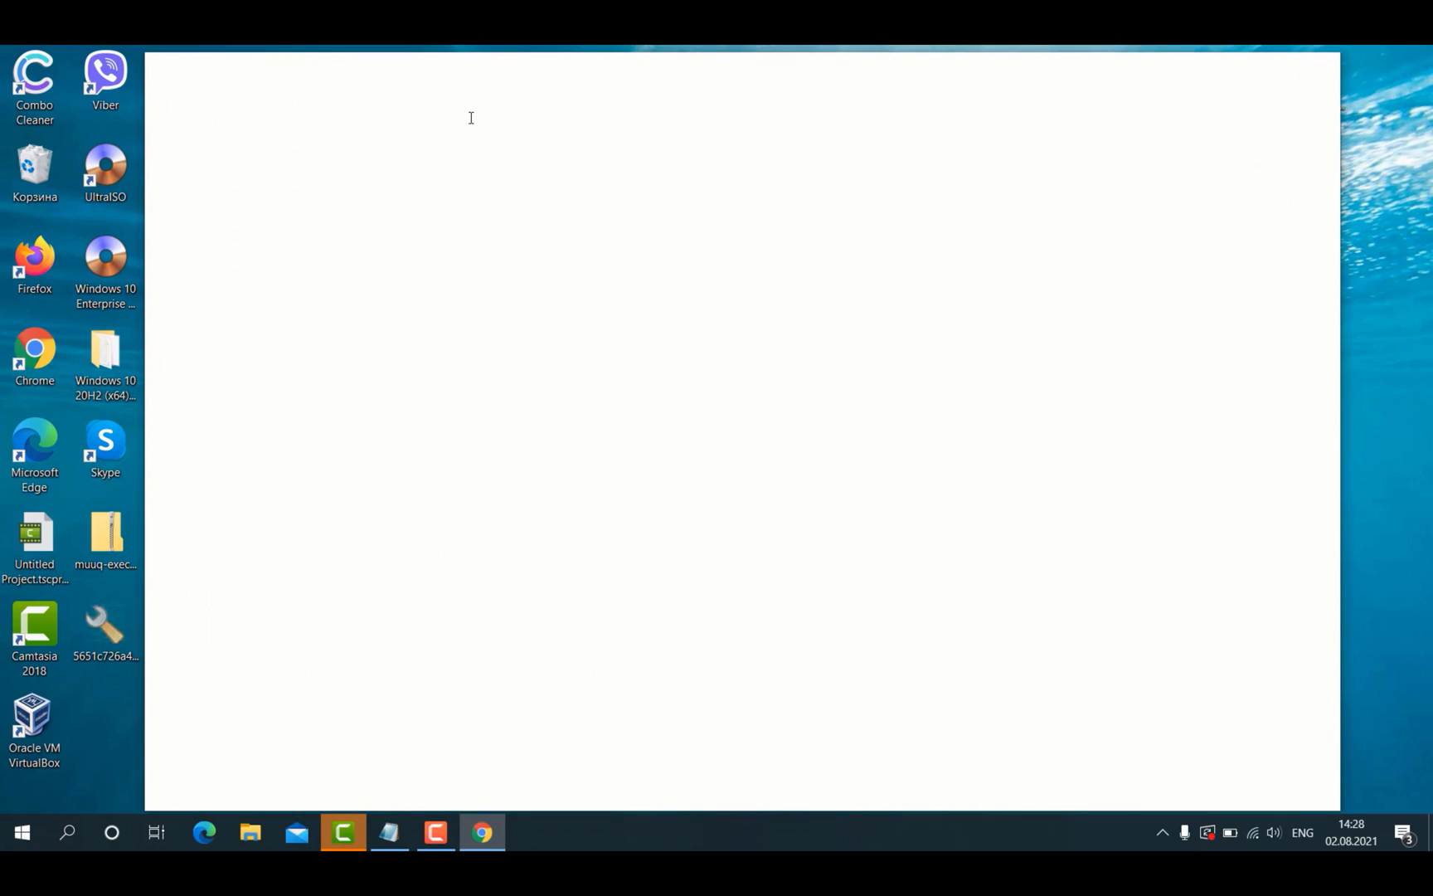
pyautogui.click(481, 832)
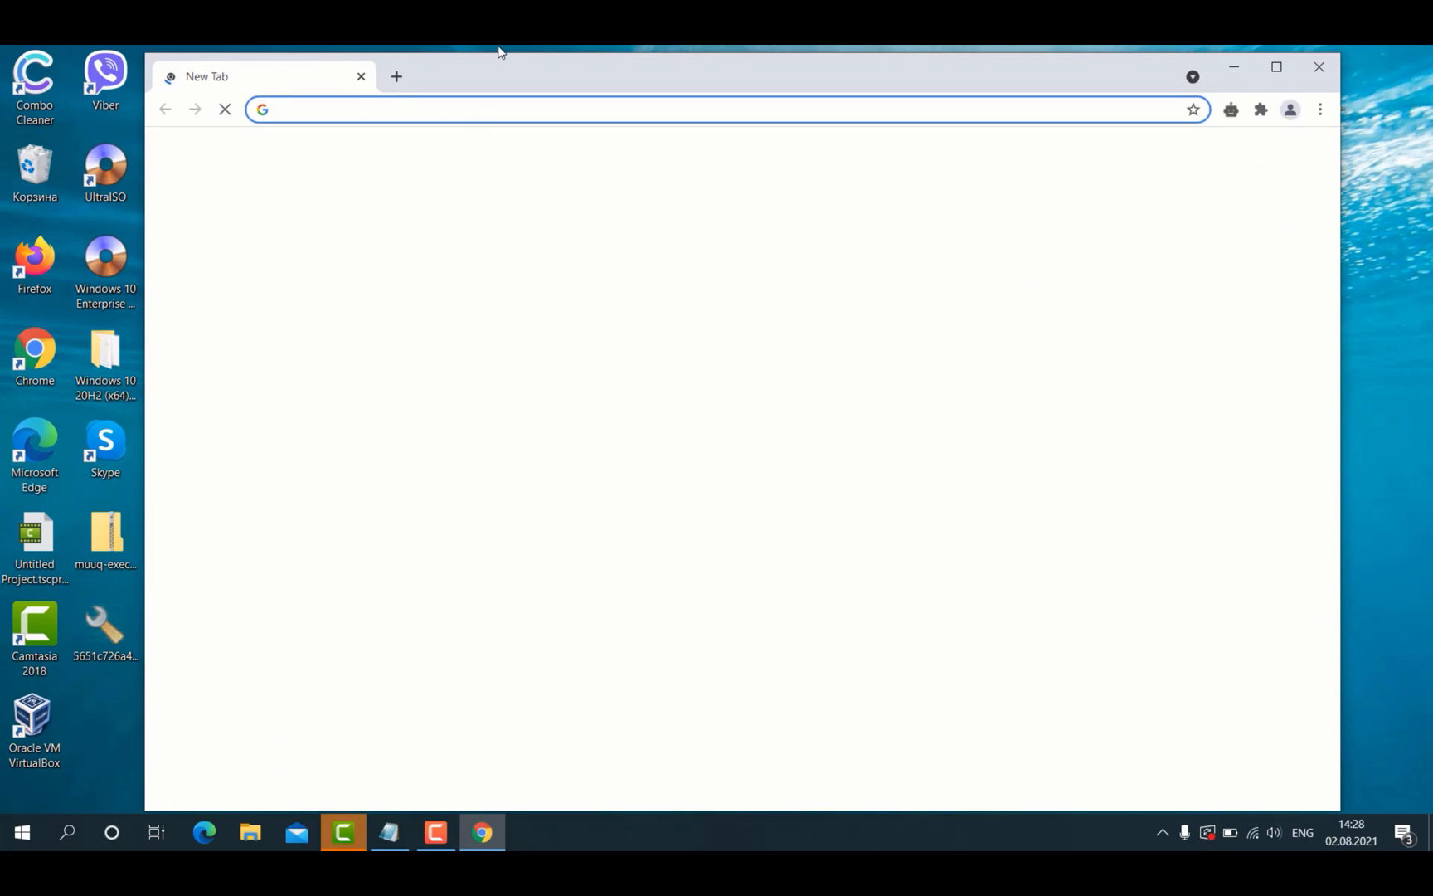
pyautogui.write('combocleaner.com')
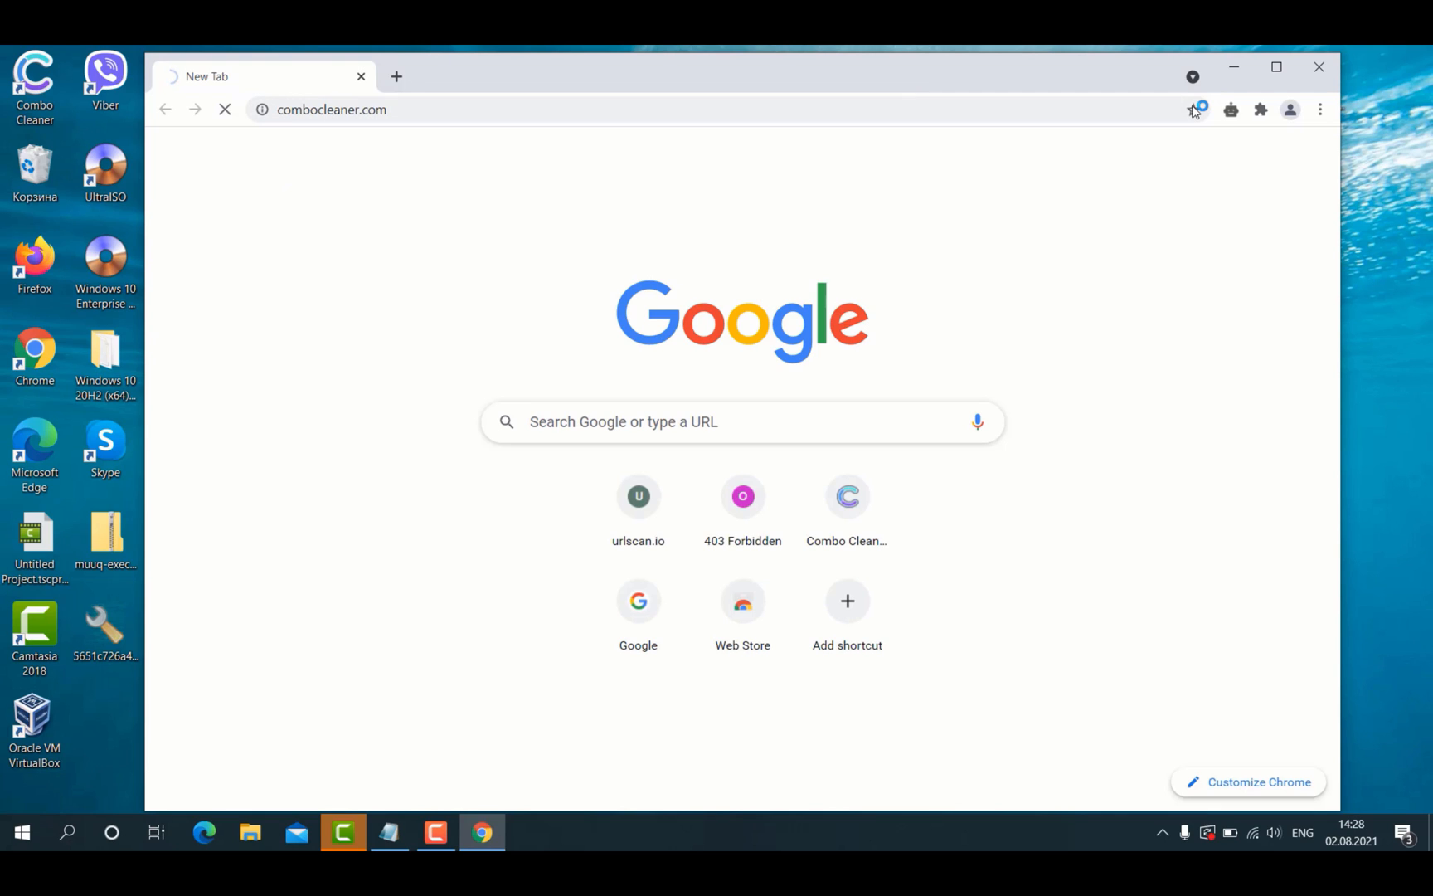
pyautogui.moveTo(1193, 110)
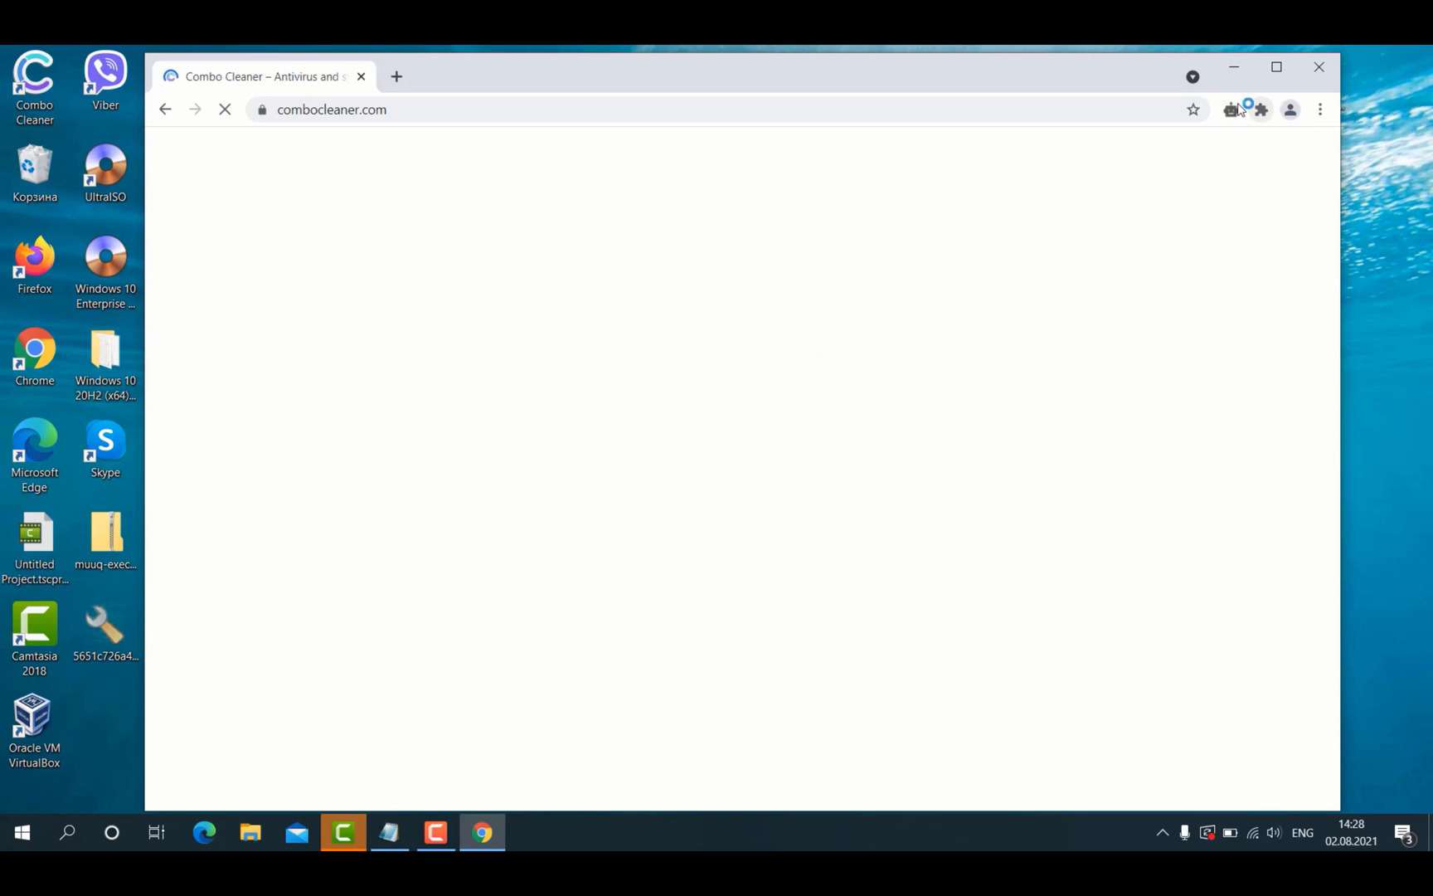
pyautogui.moveTo(1236, 66)
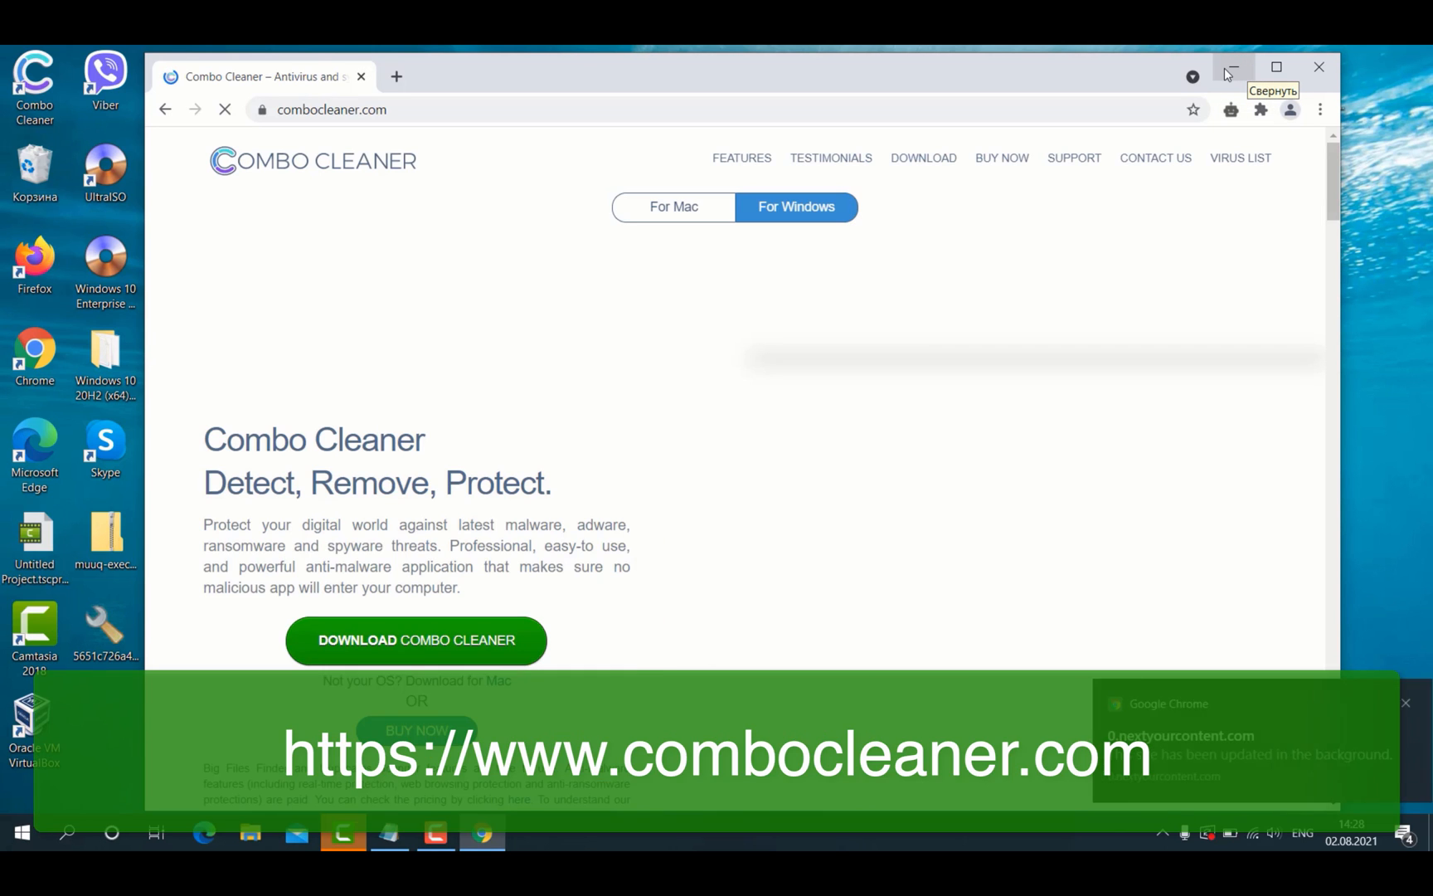
# - Minimize Chrome to reveal the Combo Cleaner dashboard
pyautogui.click(1230, 67)
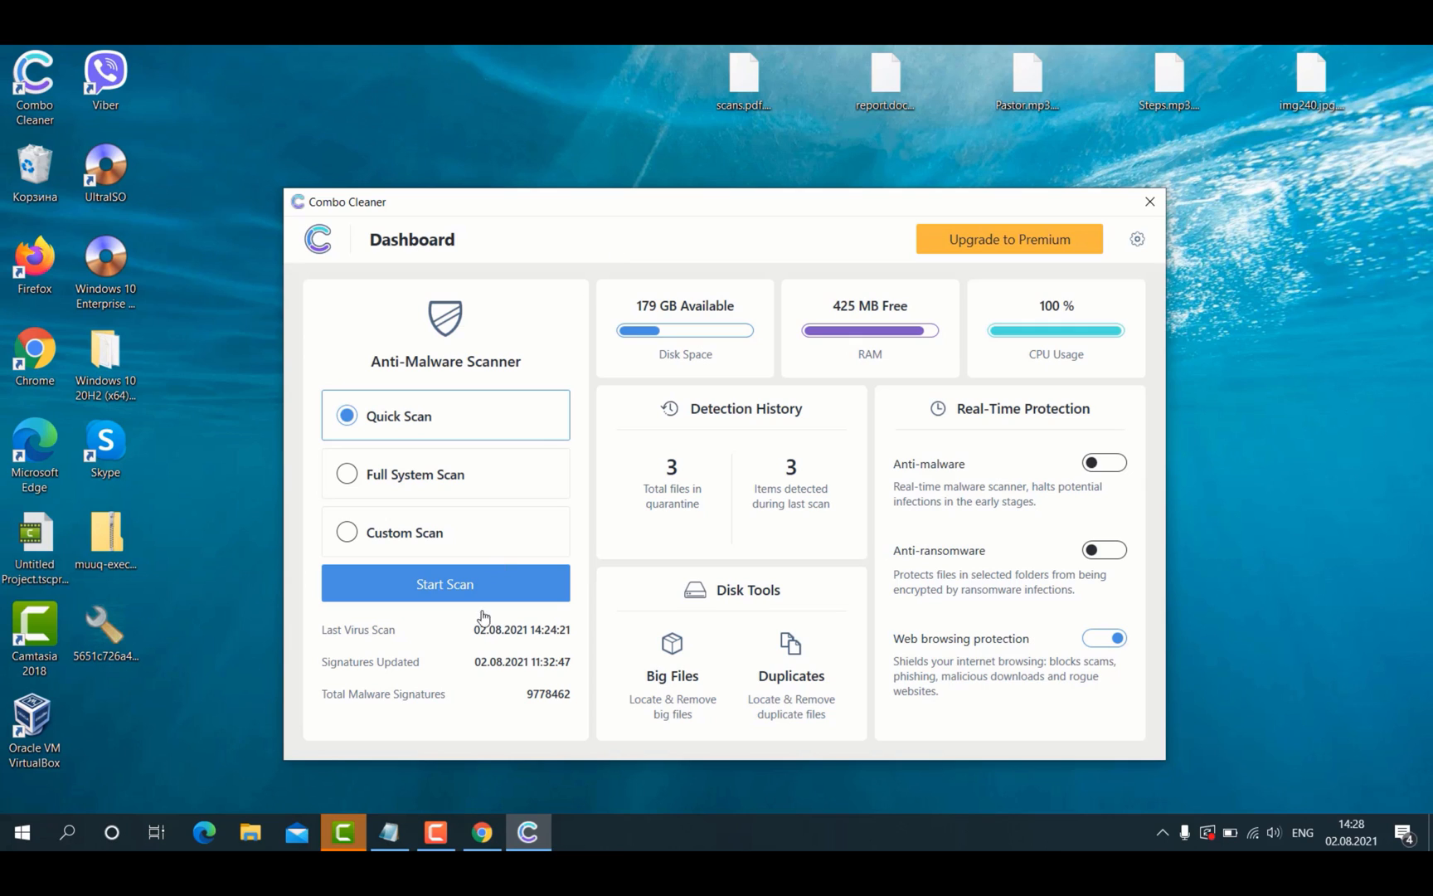
# - Start the Quick Scan and let it run as the scanned and suspicious item counters rise
pyautogui.click(444, 583)
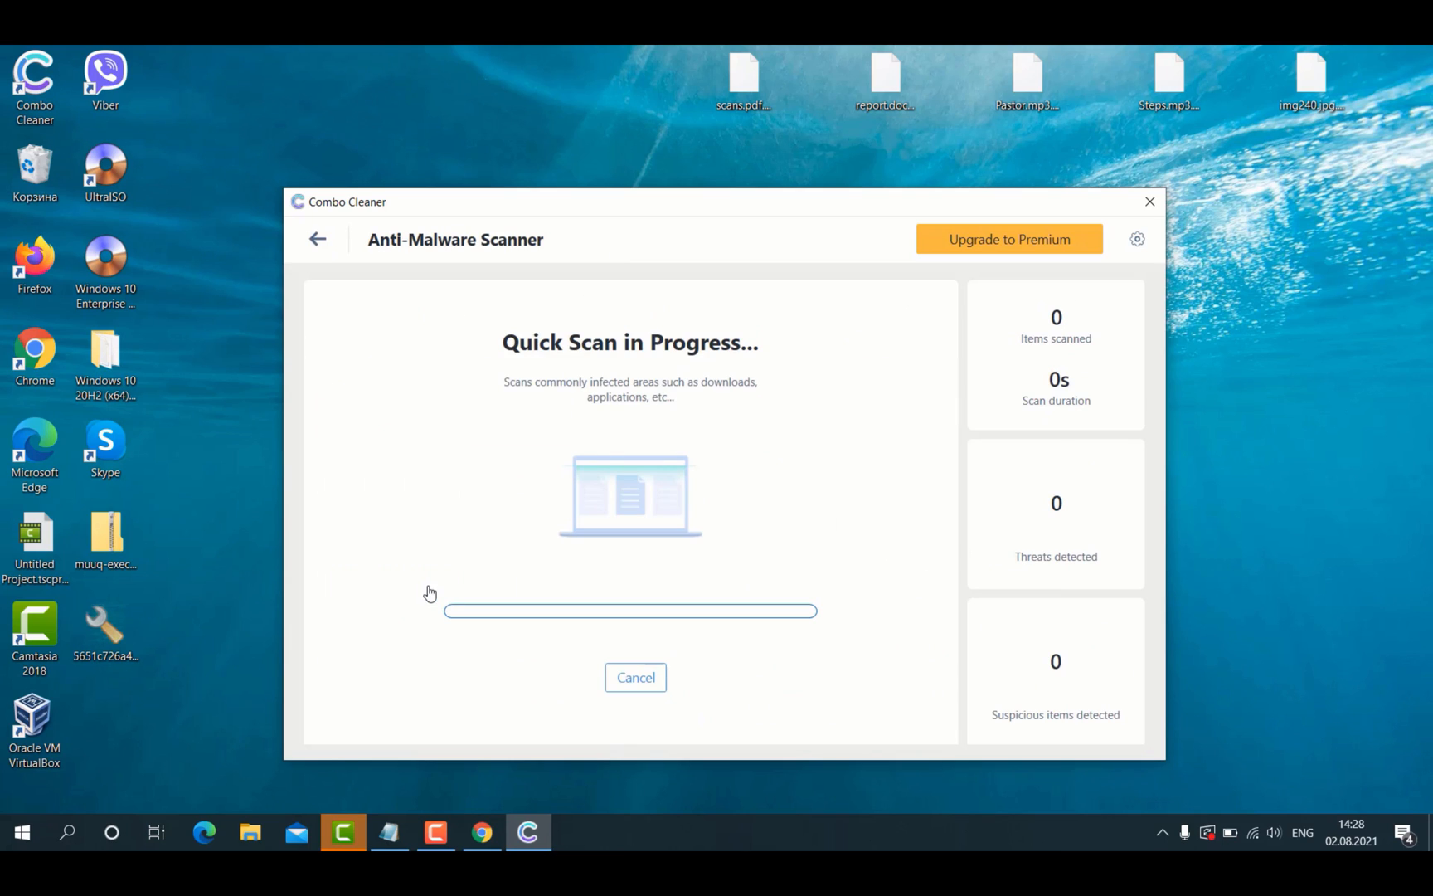
pyautogui.moveTo(526, 214)
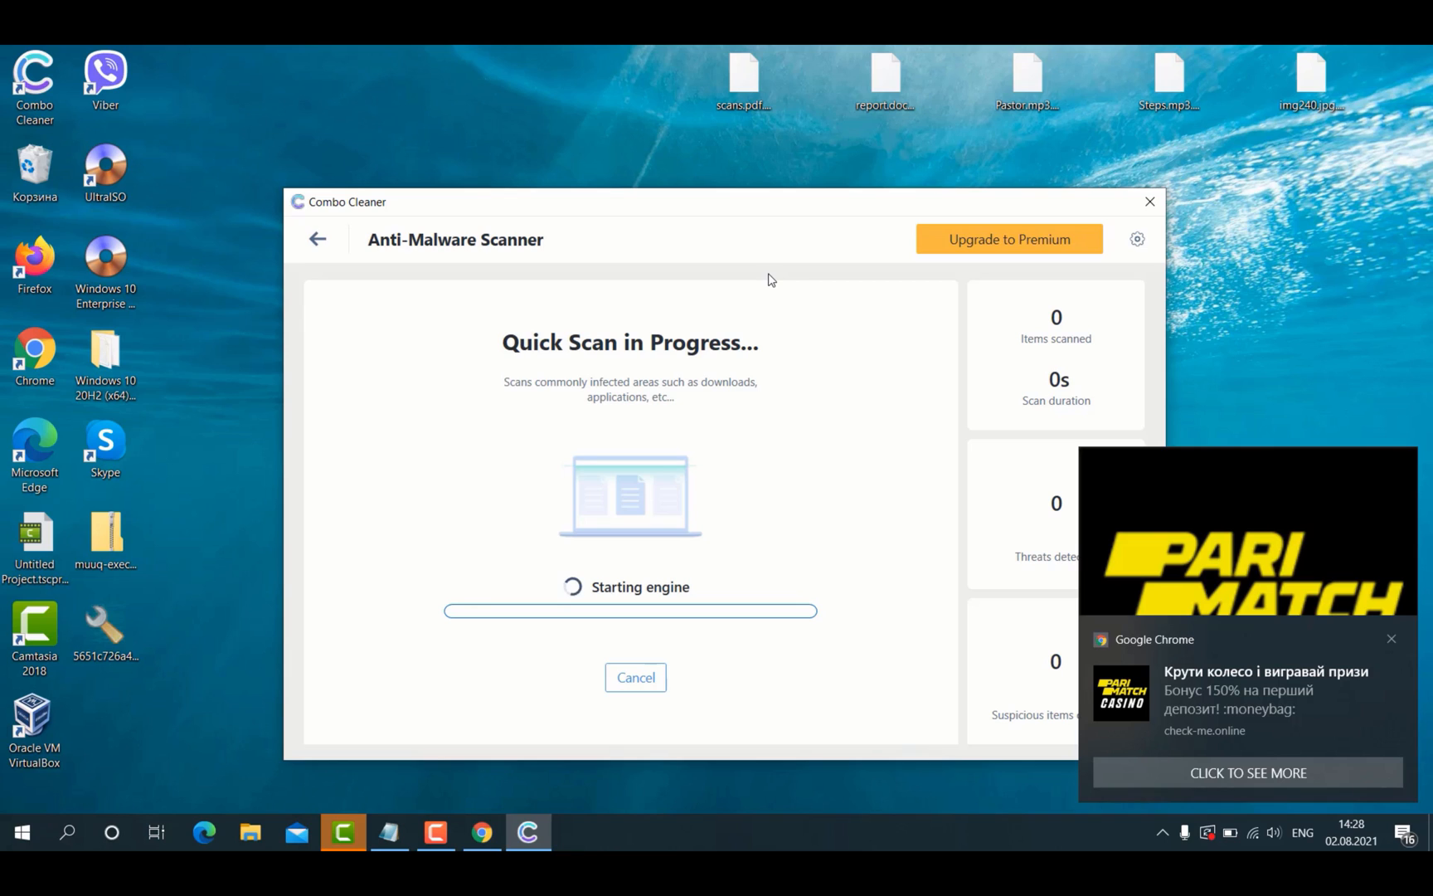
pyautogui.moveTo(821, 199)
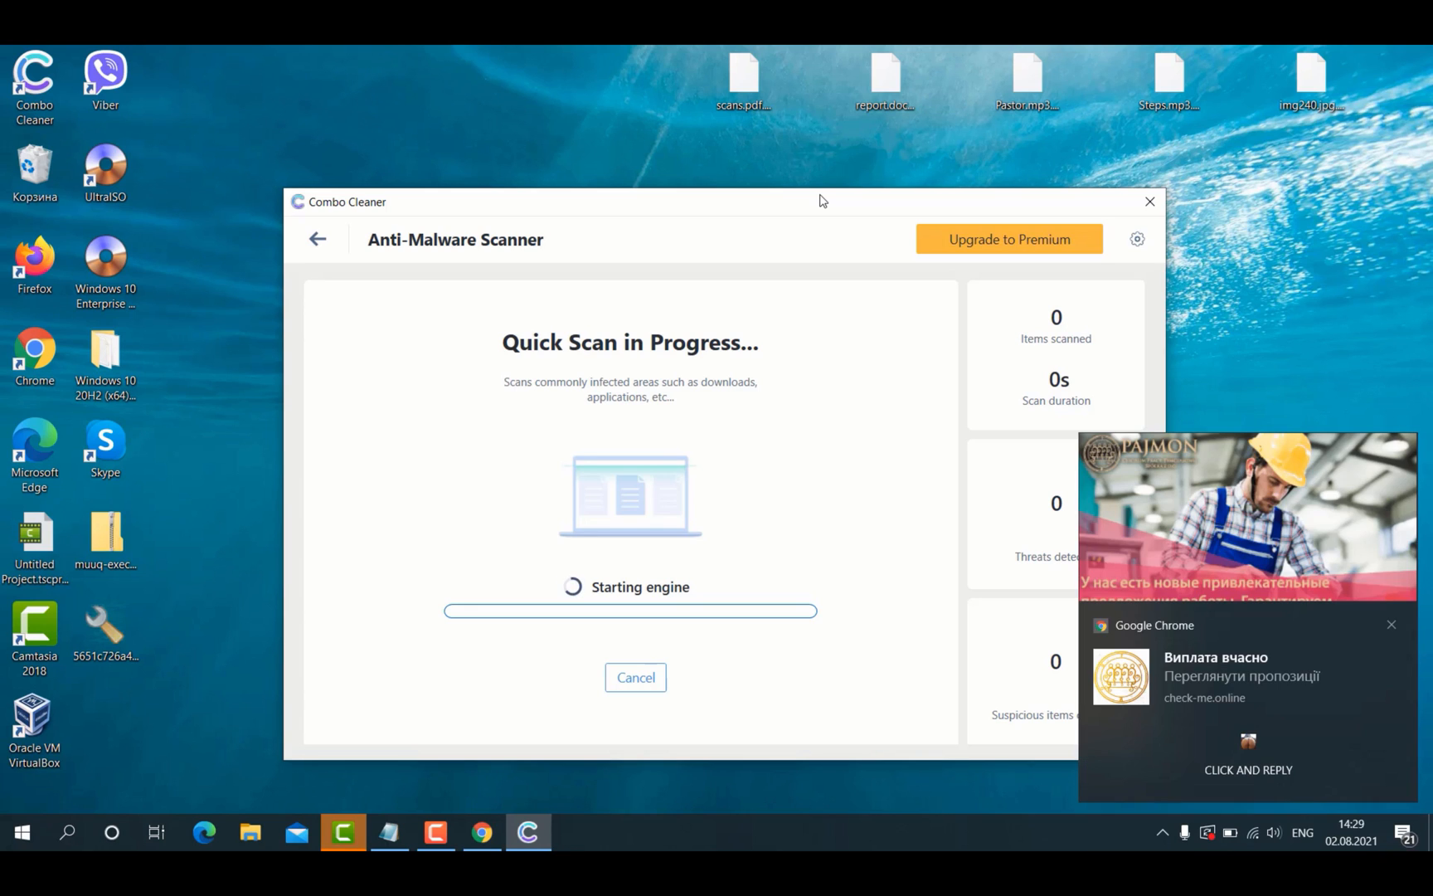
pyautogui.moveTo(793, 220)
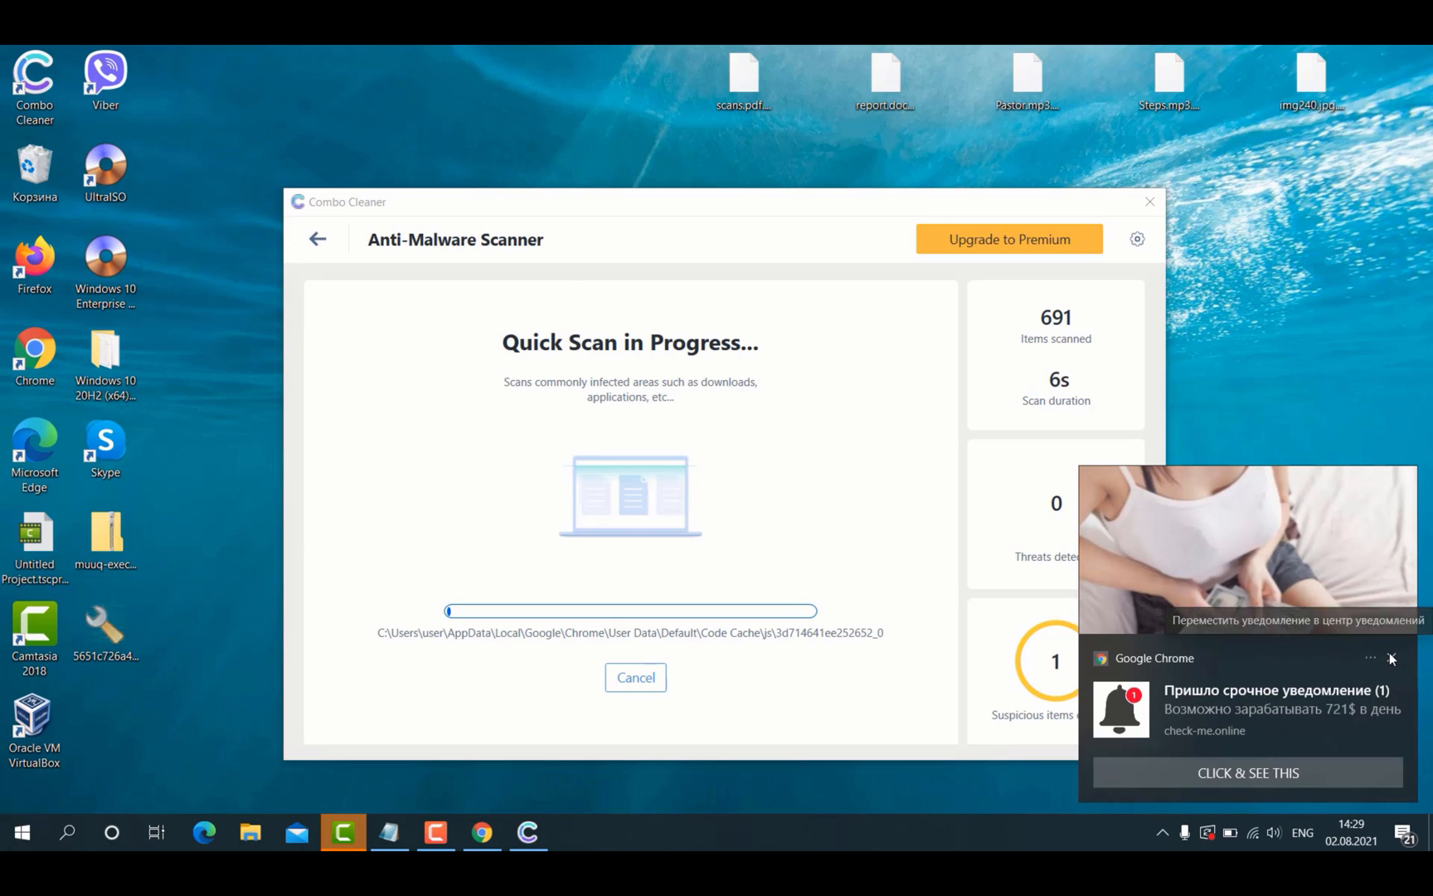
pyautogui.click(1393, 658)
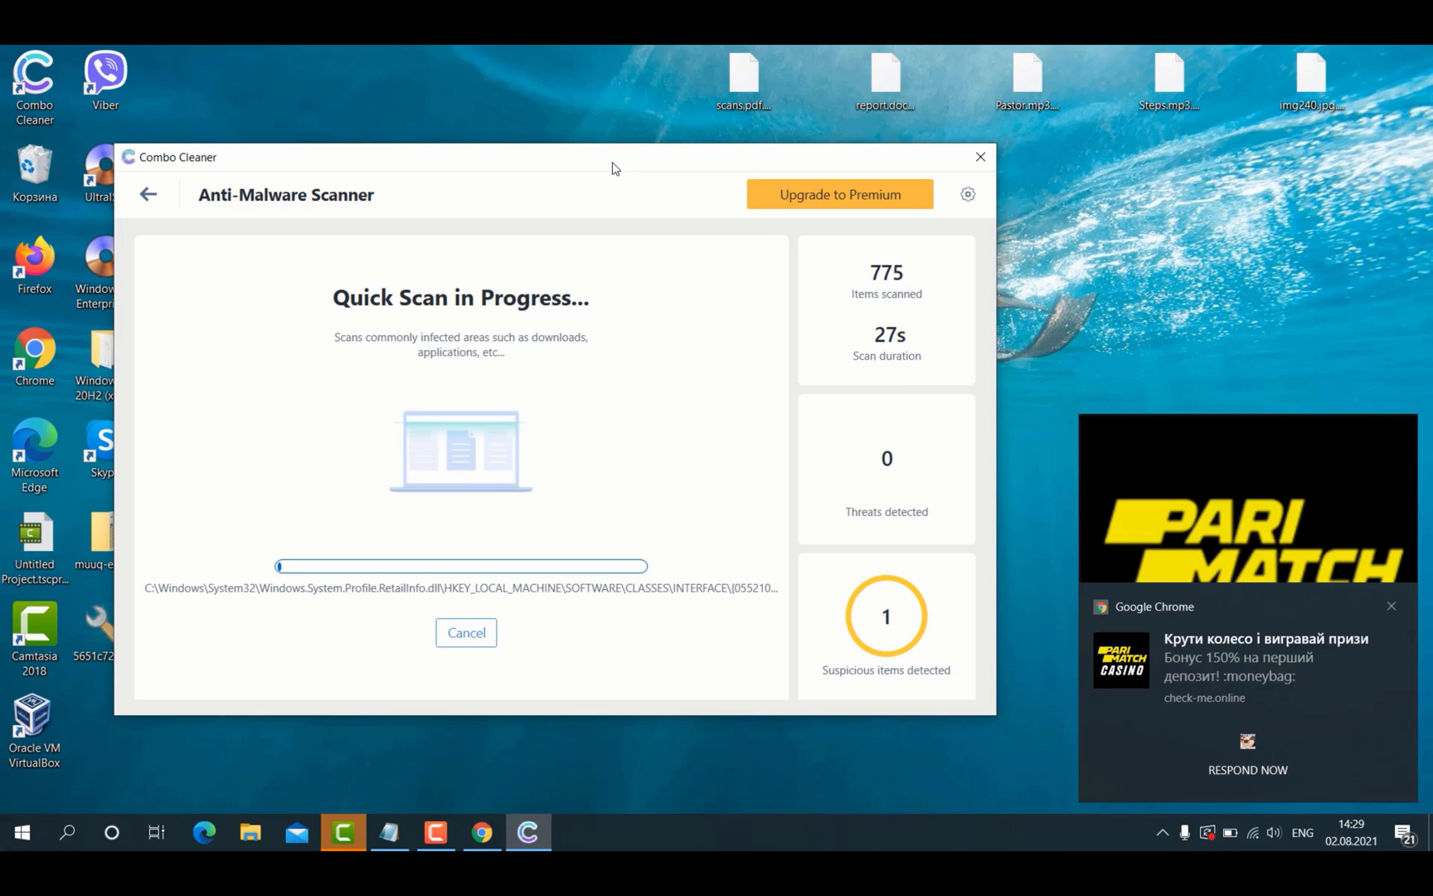
# - Go back to the dashboard while the scan continues in the background
pyautogui.click(148, 194)
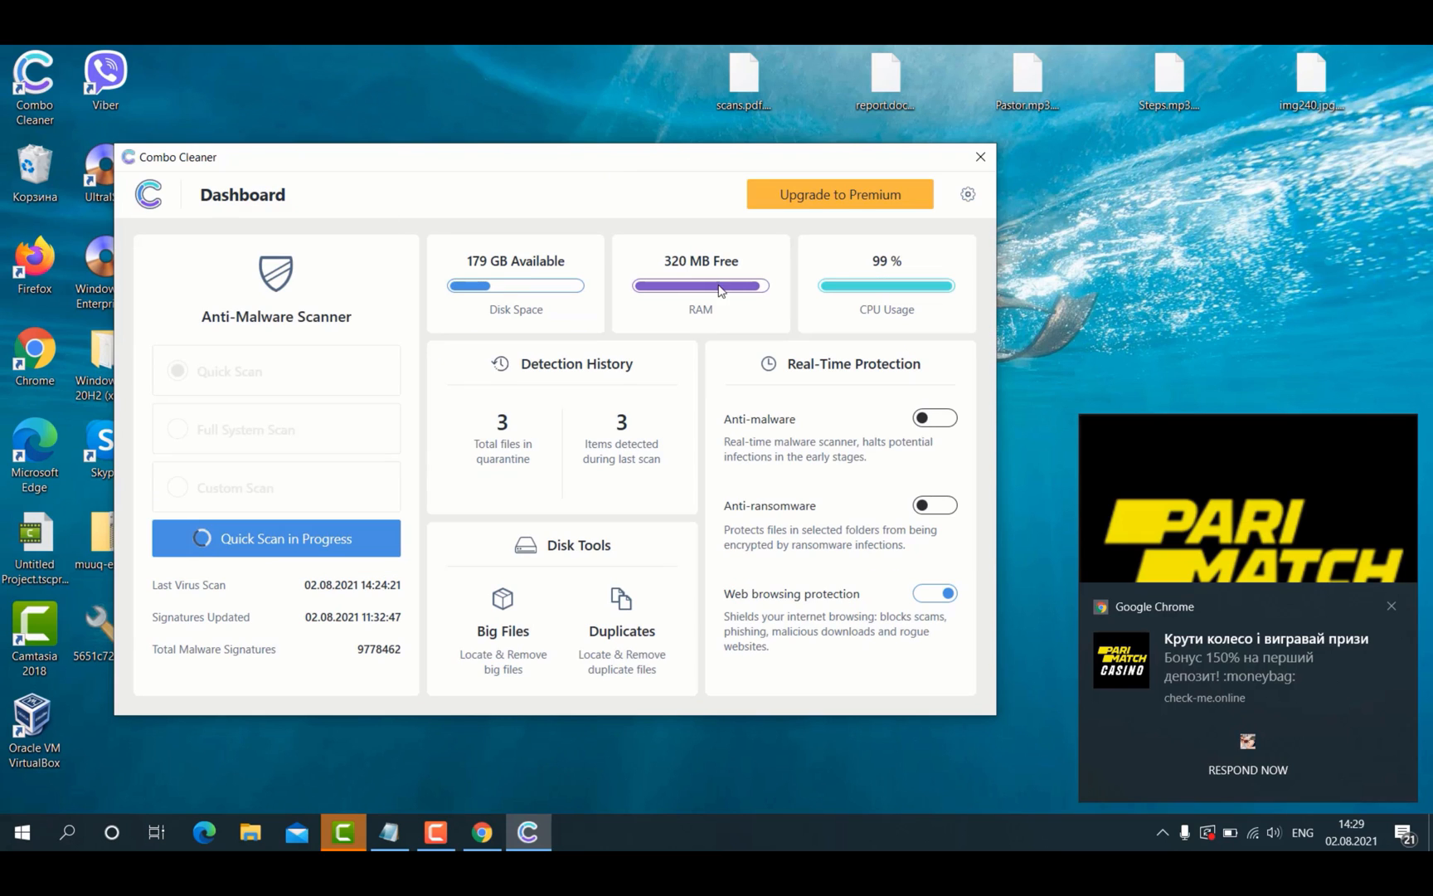
pyautogui.moveTo(559, 195)
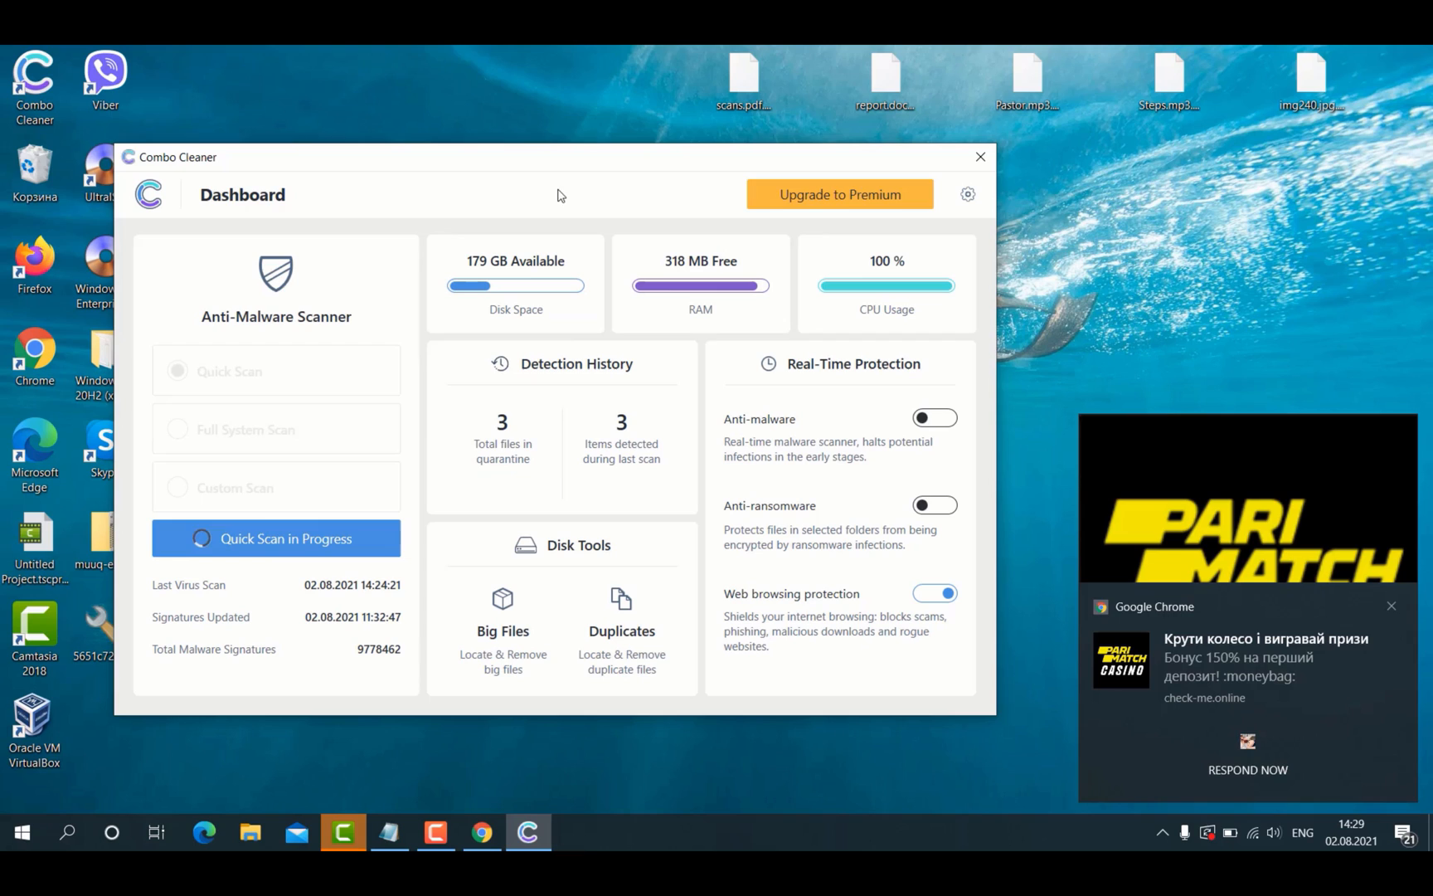
pyautogui.moveTo(893, 431)
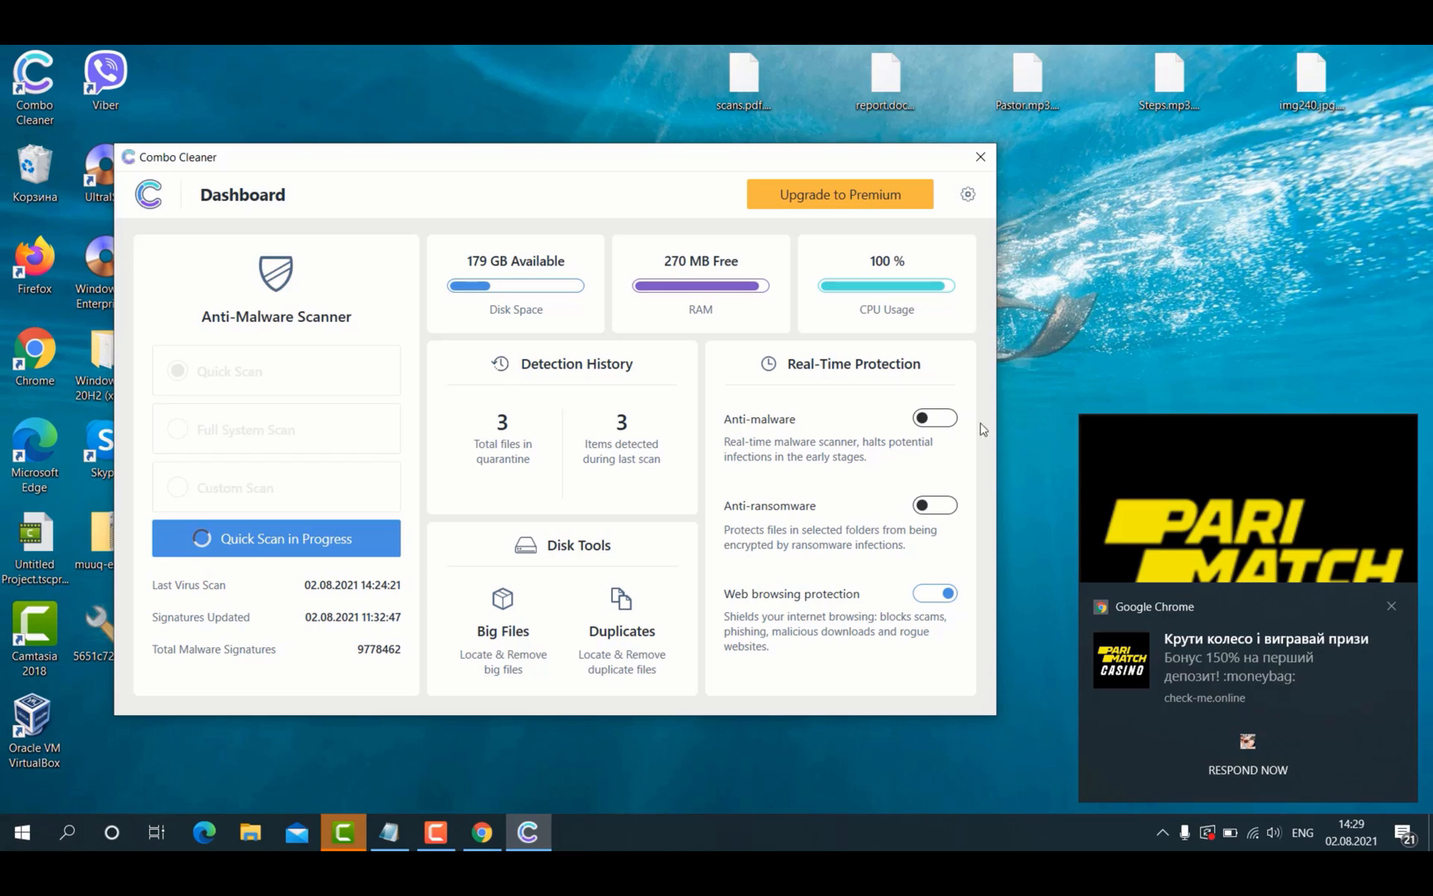
pyautogui.moveTo(926, 460)
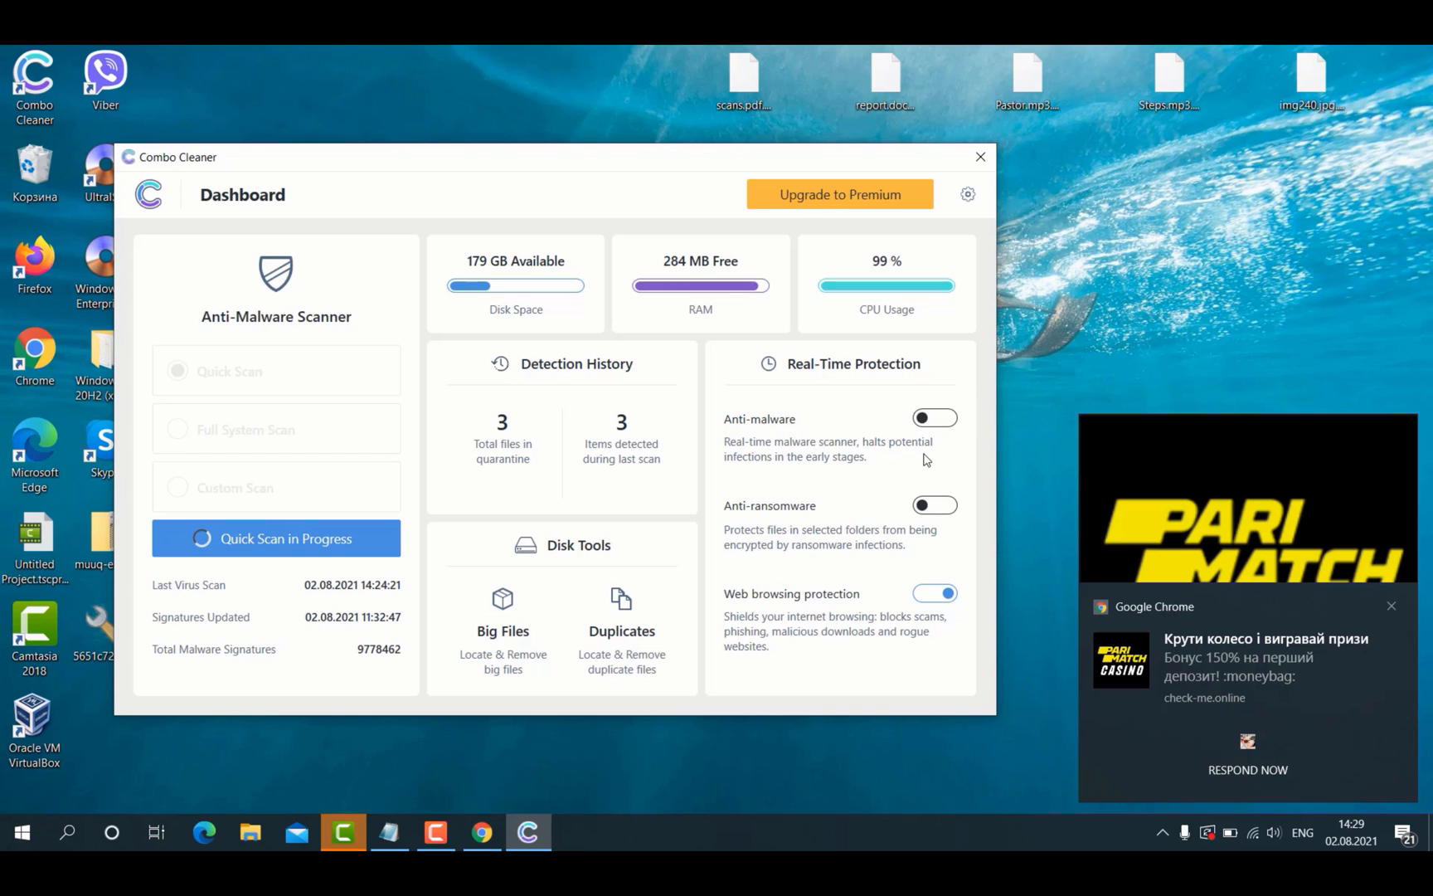
pyautogui.moveTo(921, 468)
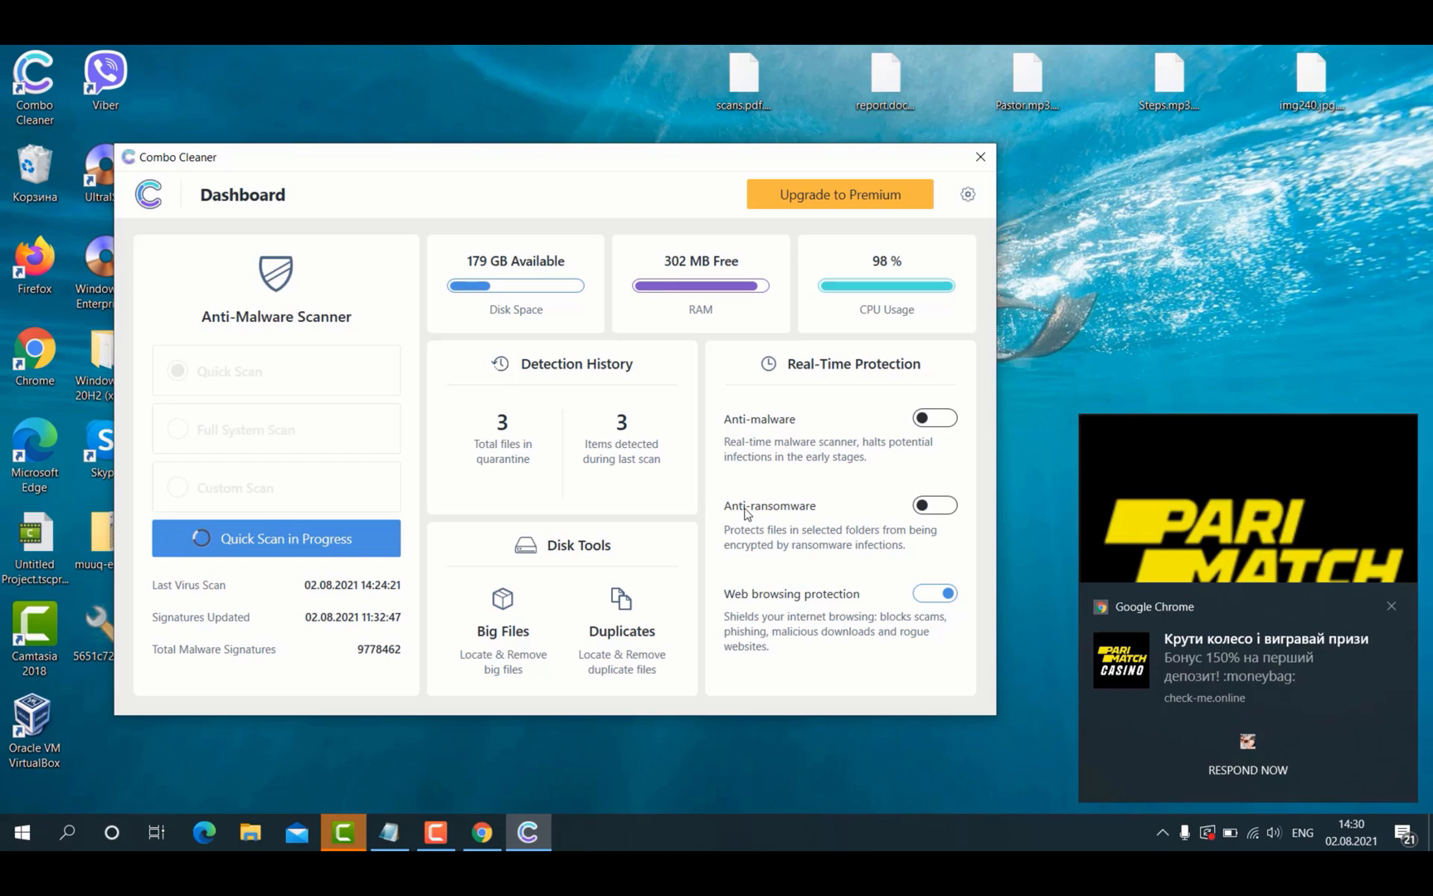
pyautogui.moveTo(845, 520)
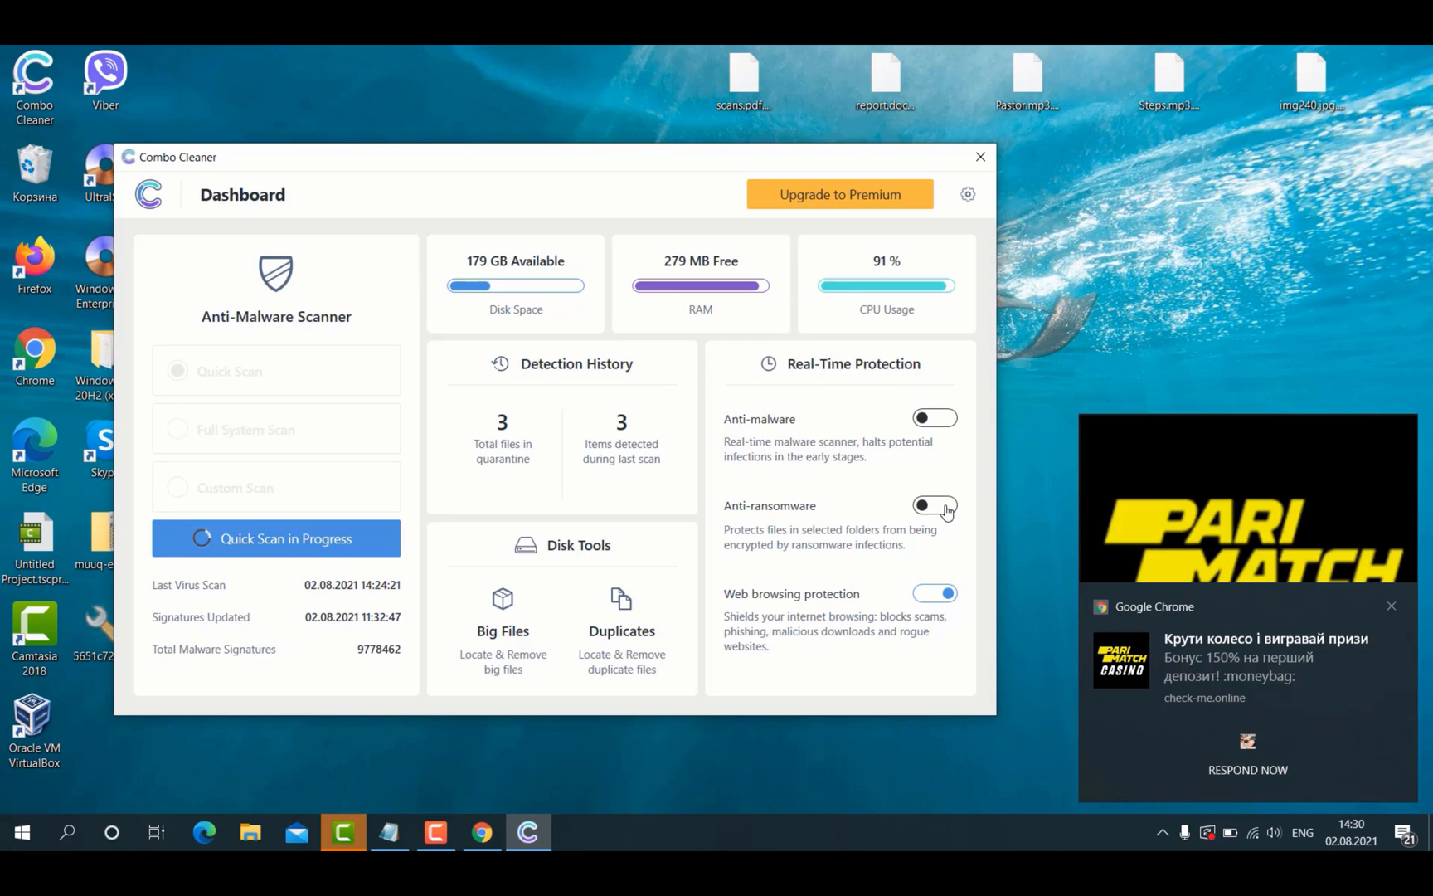
# - Open the Anti-Ransomware settings showing no protected folders or trusted programs
pyautogui.click(934, 508)
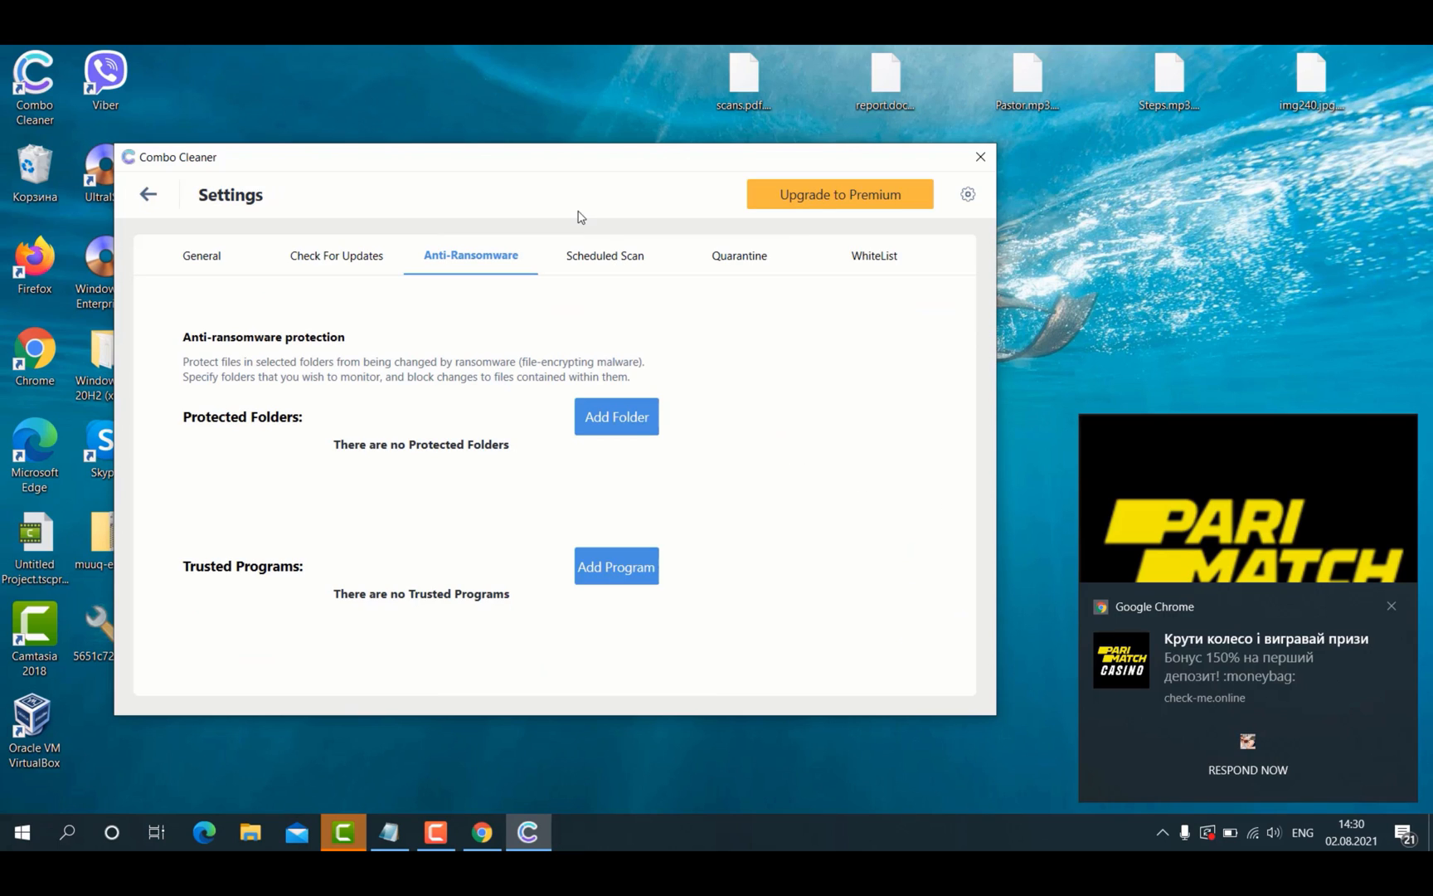
pyautogui.moveTo(763, 213)
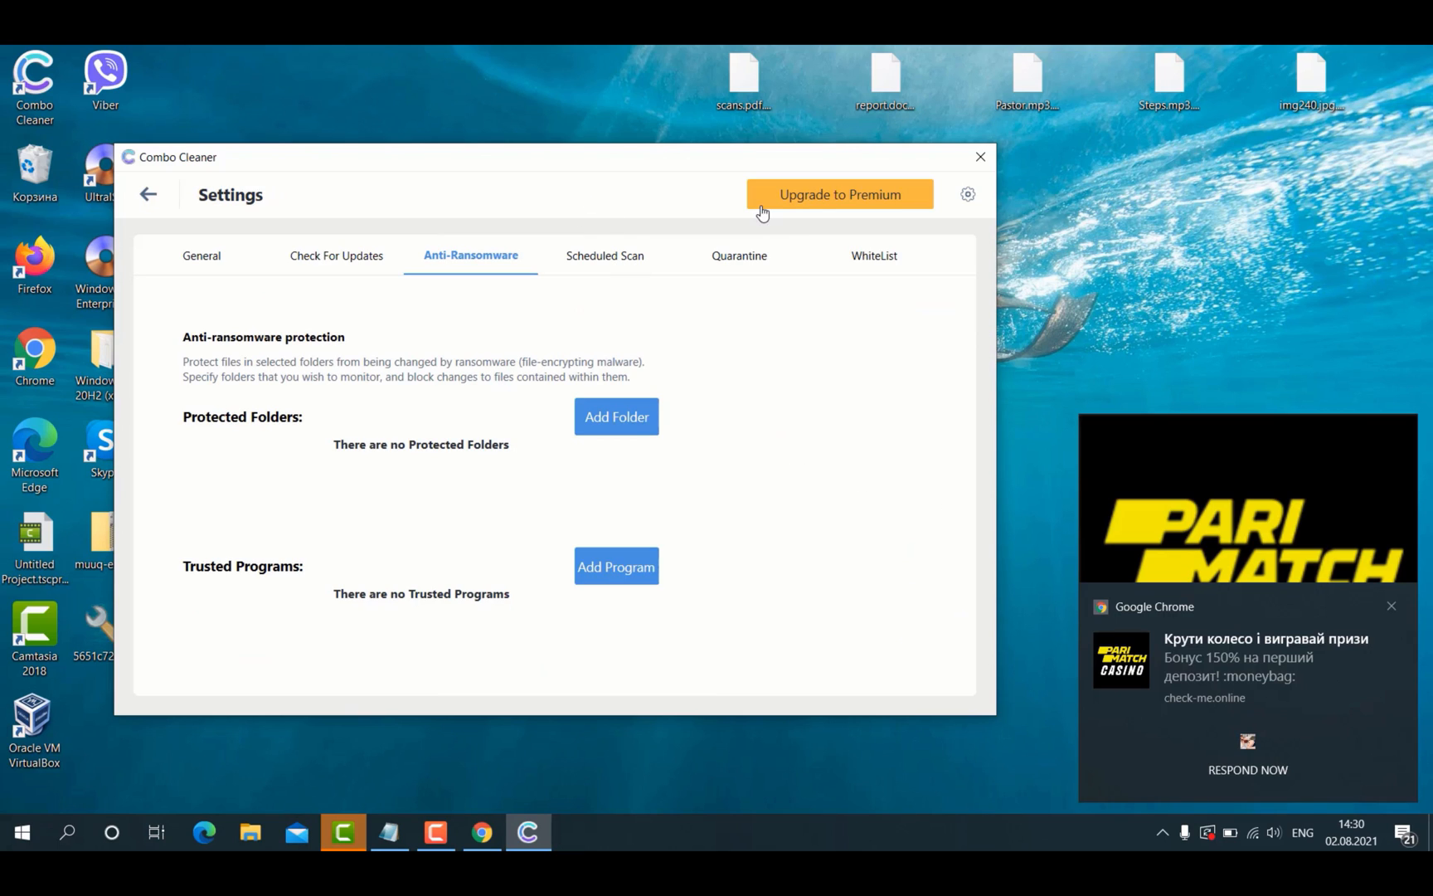
pyautogui.moveTo(531, 453)
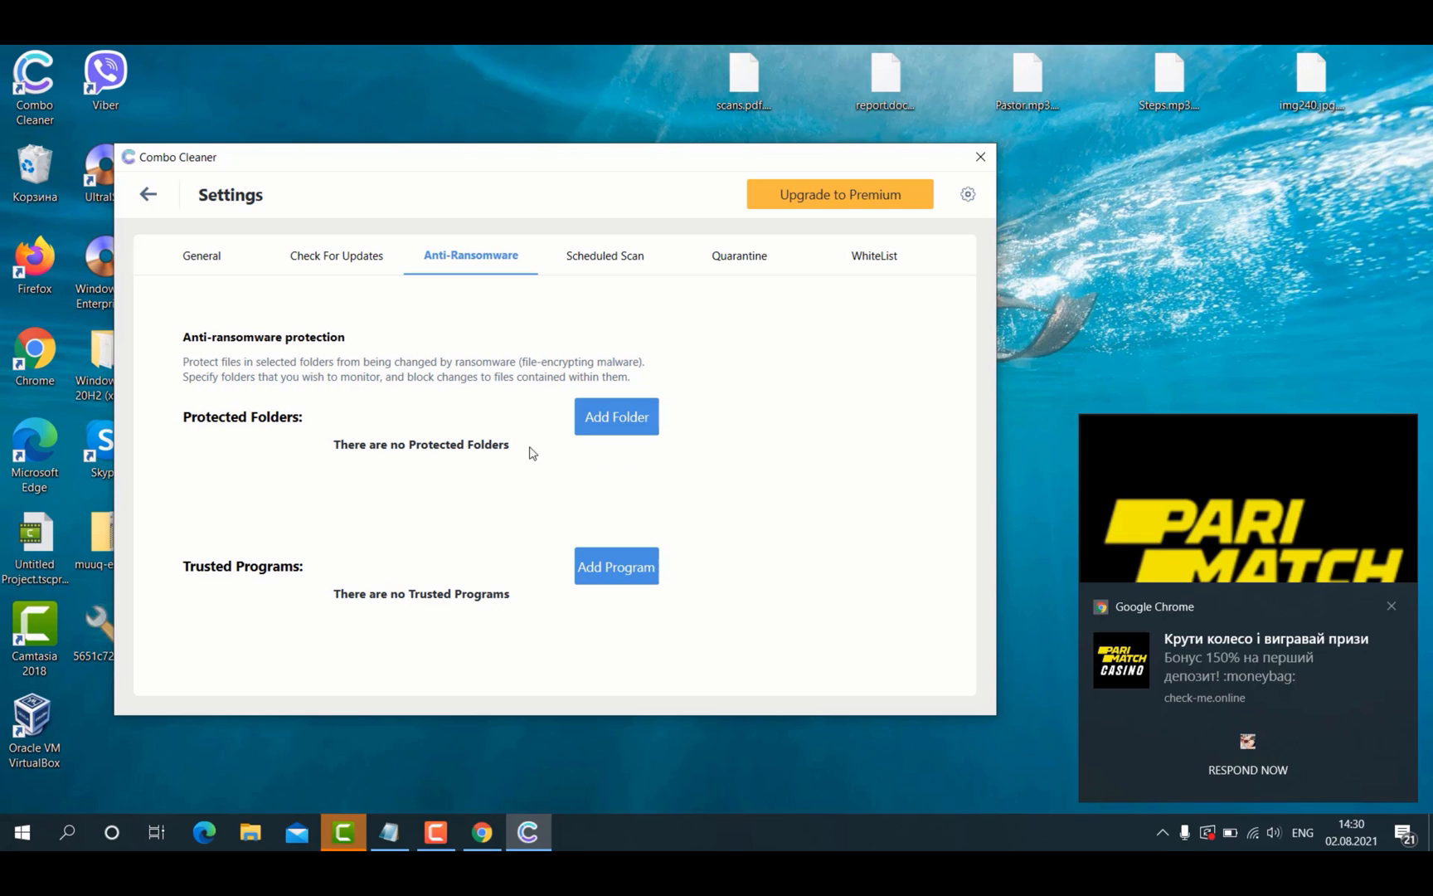
pyautogui.moveTo(616, 416)
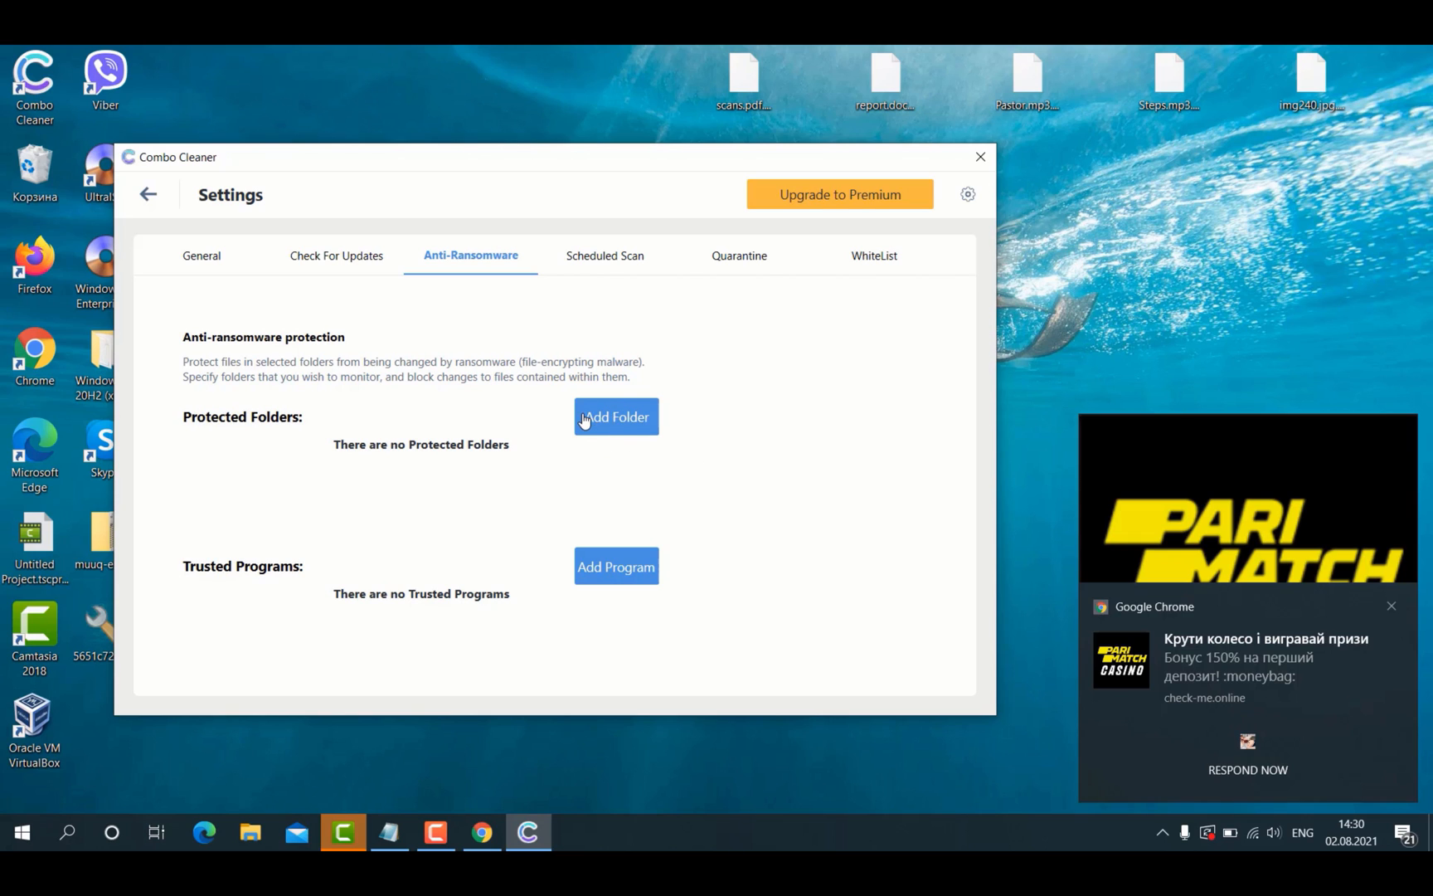
pyautogui.moveTo(675, 420)
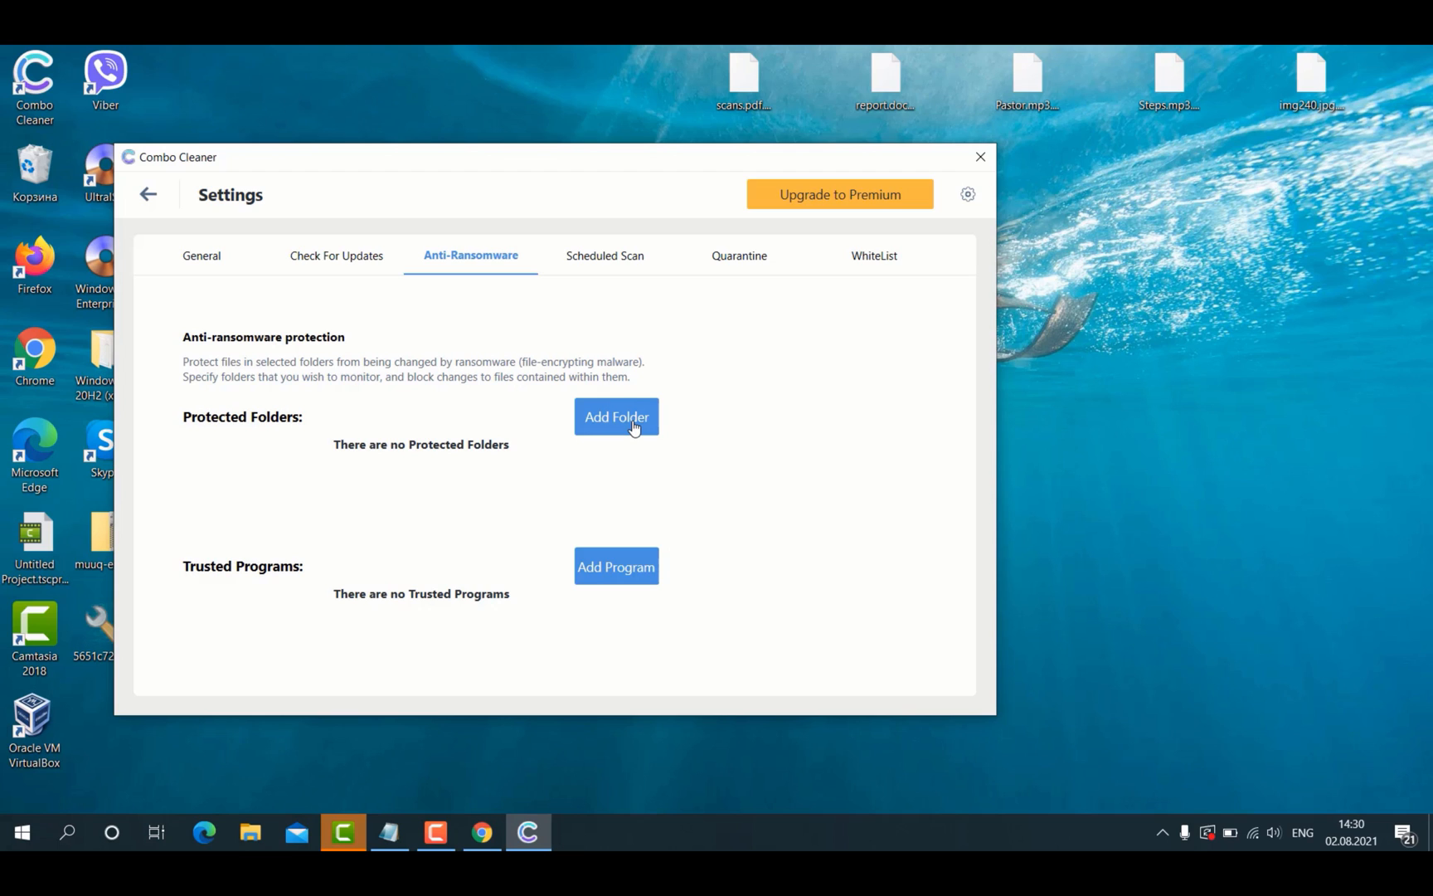
pyautogui.moveTo(257, 217)
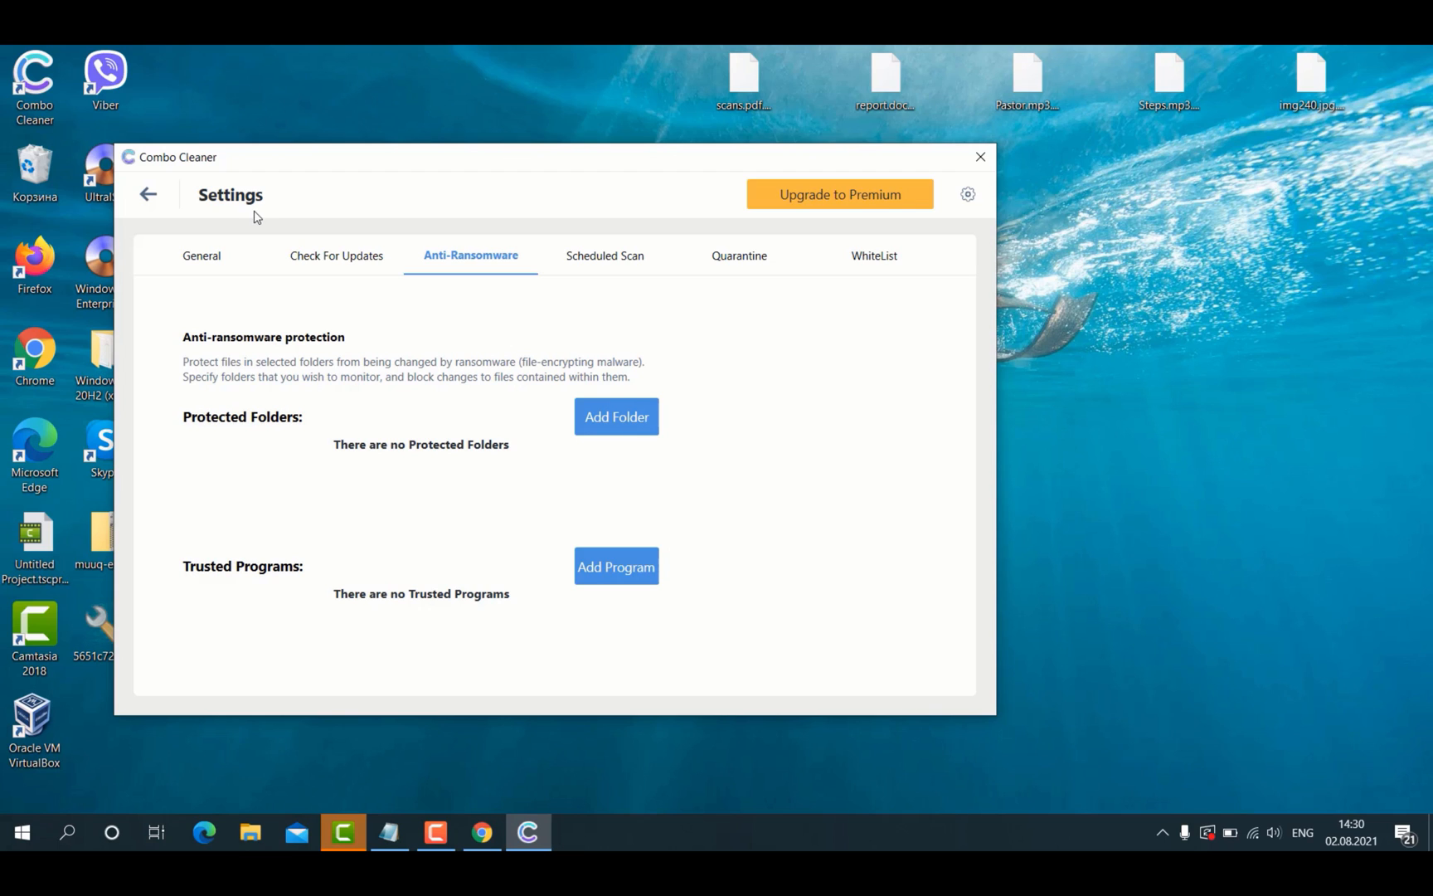
# - Return to the dashboard and reopen the Quick Scan in Progress view
pyautogui.click(148, 194)
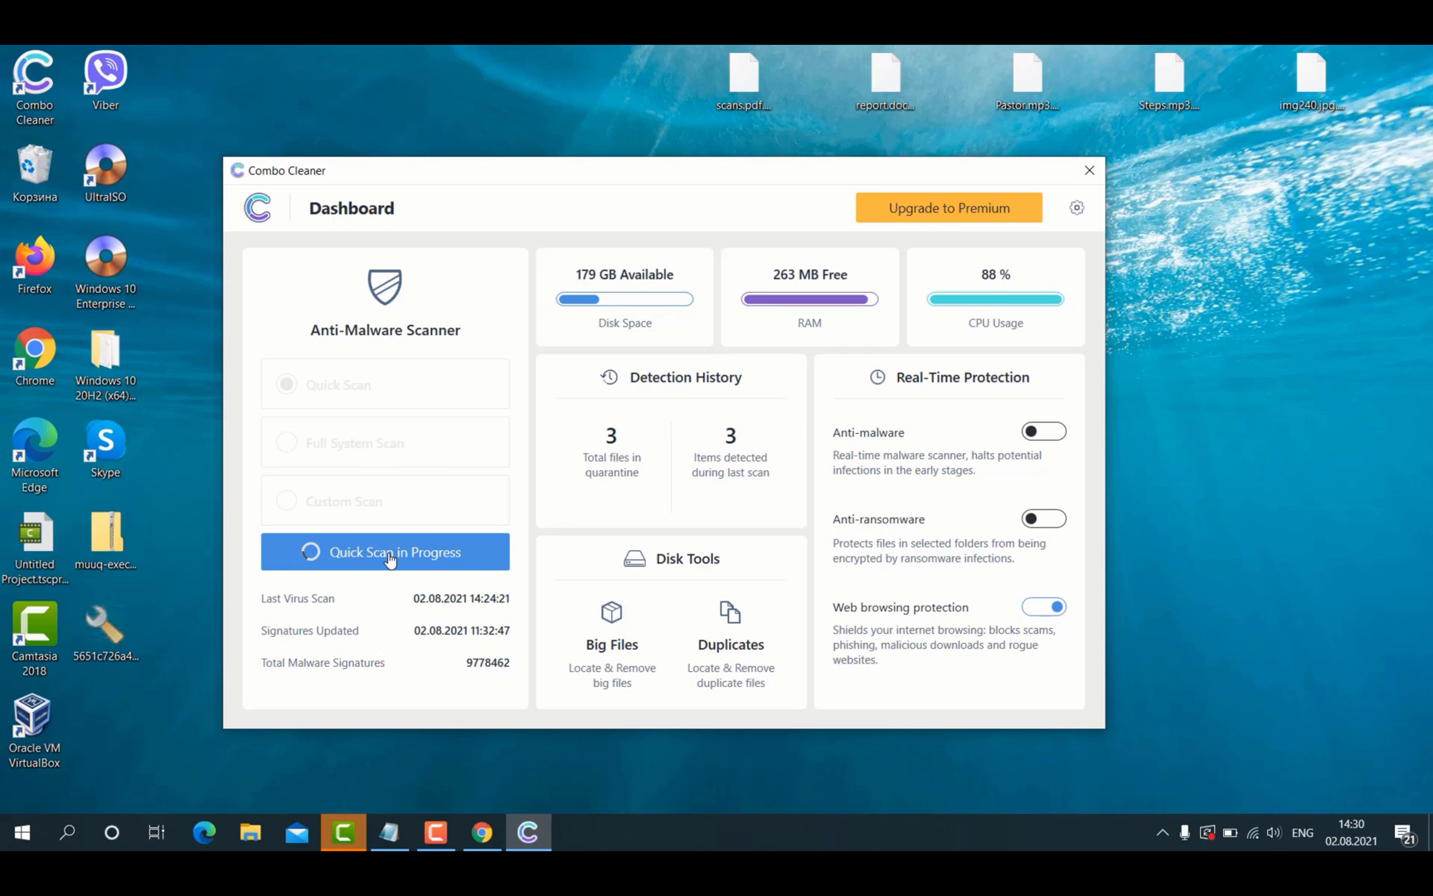
pyautogui.click(384, 551)
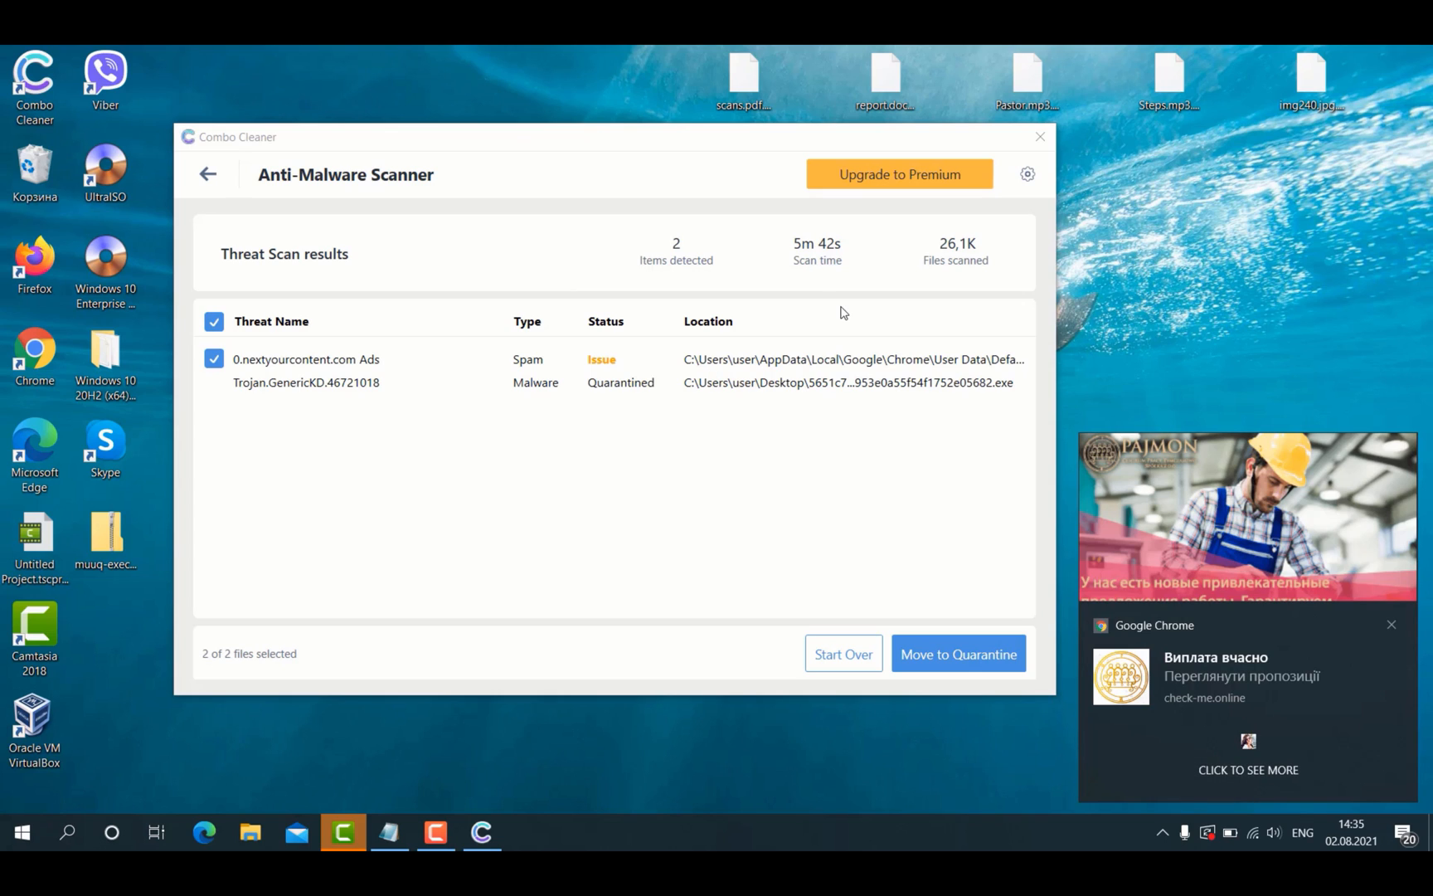
pyautogui.moveTo(1113, 390)
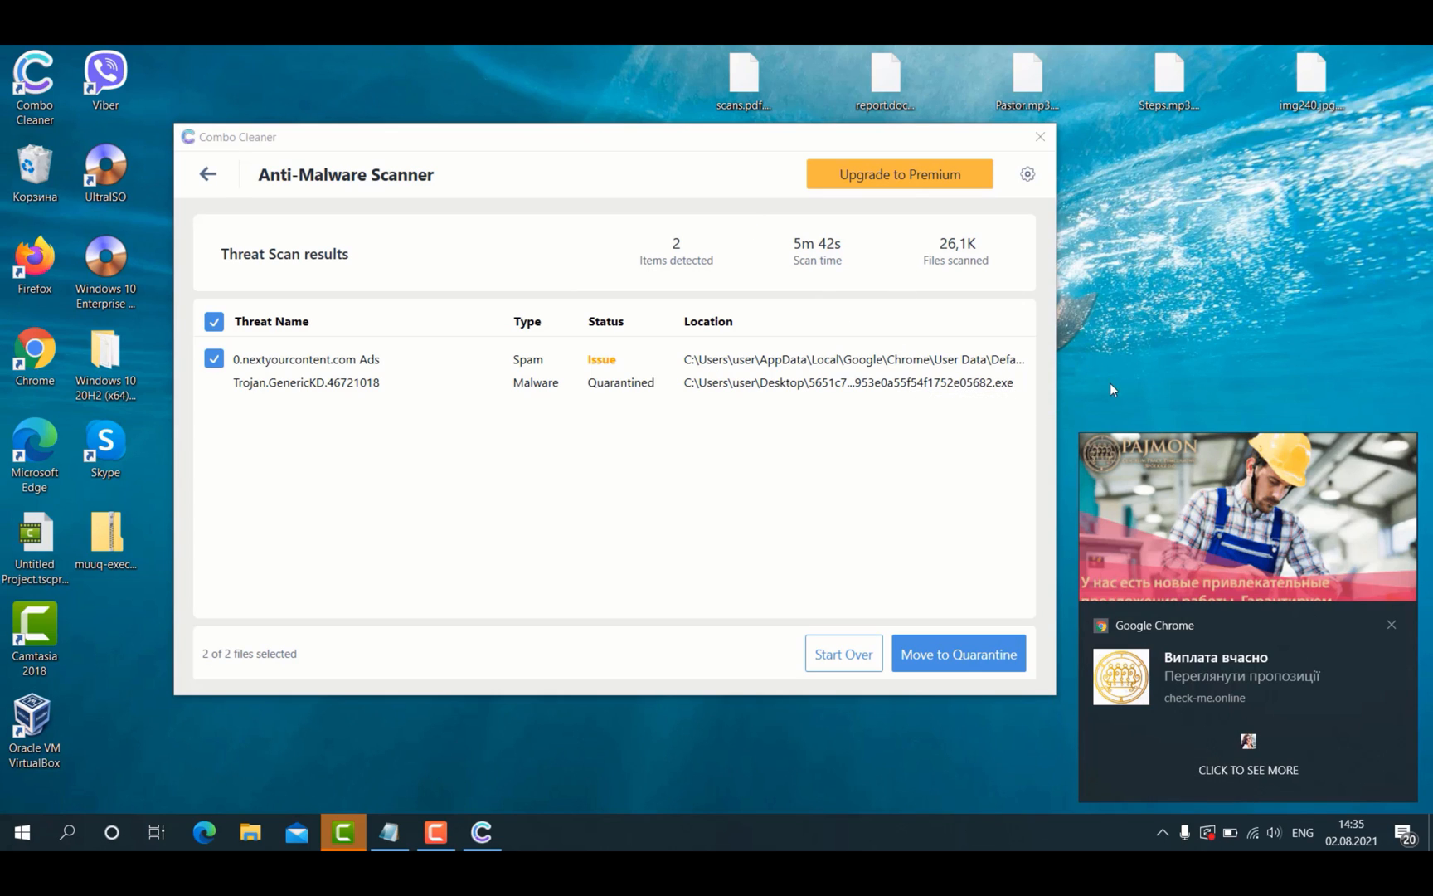
pyautogui.moveTo(1124, 454)
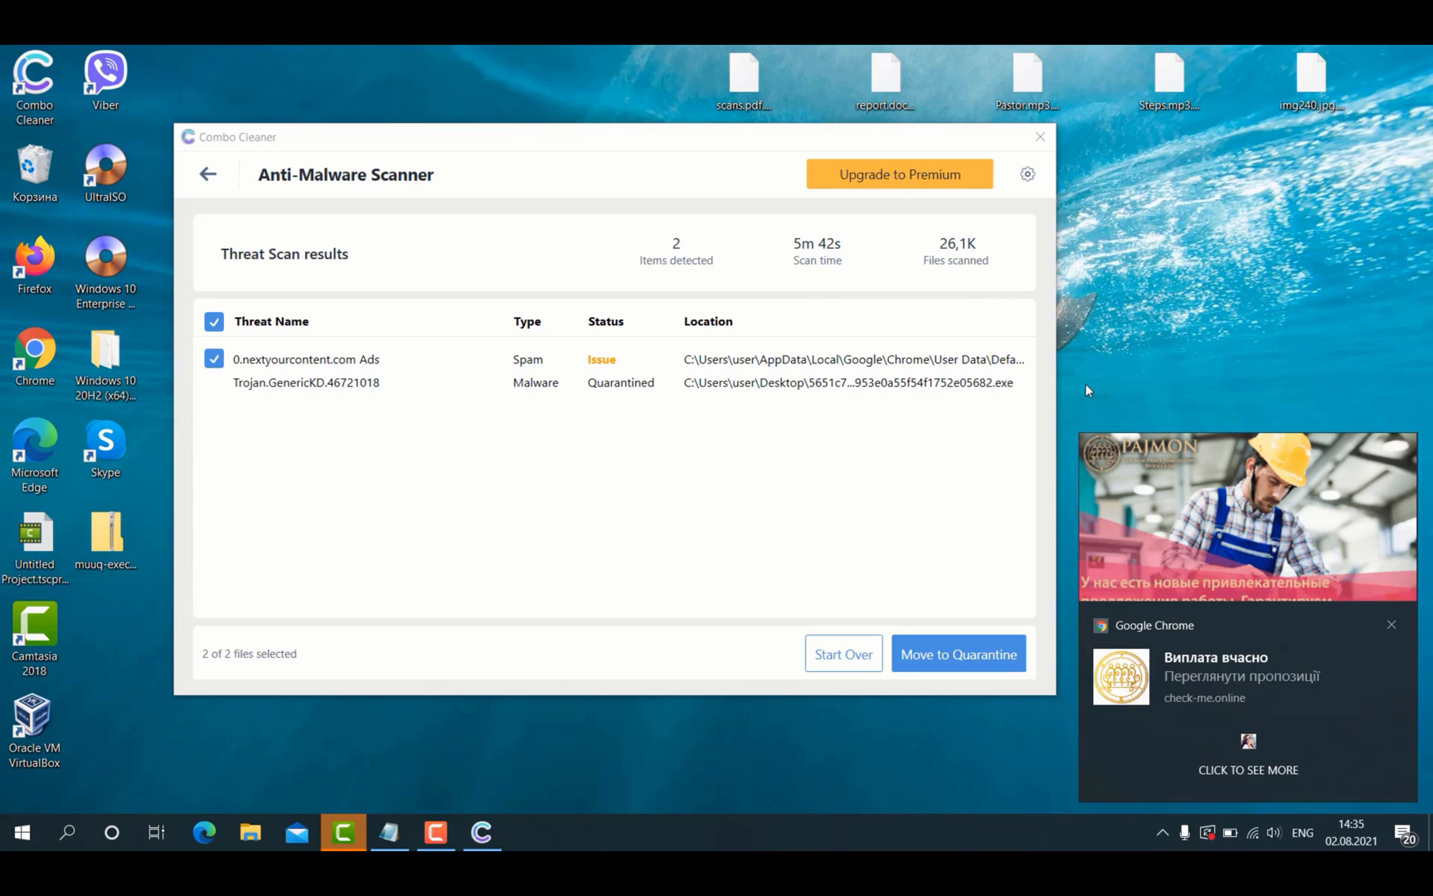
pyautogui.moveTo(1001, 358)
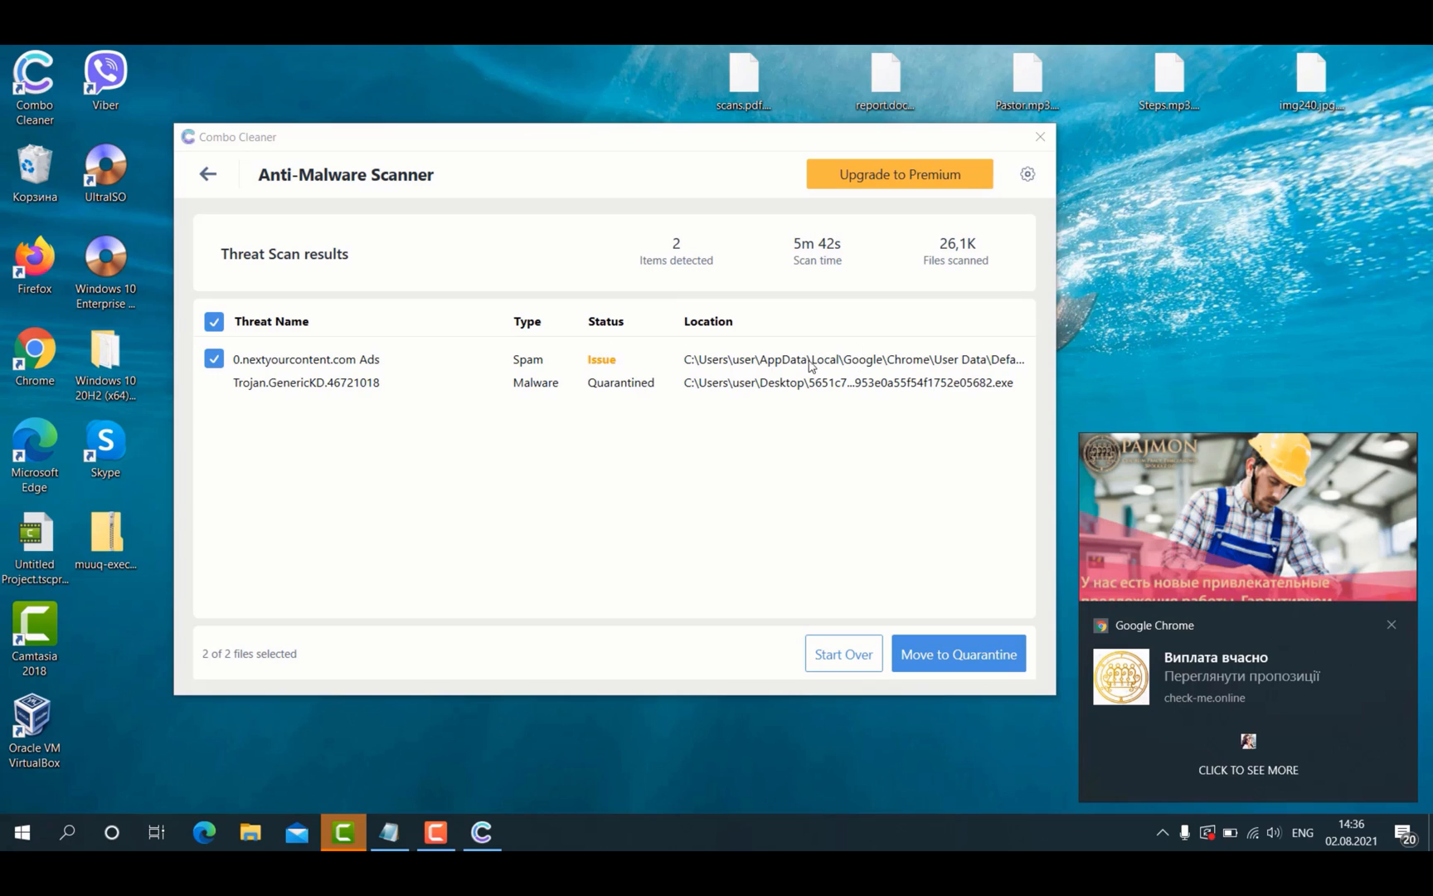
pyautogui.moveTo(783, 461)
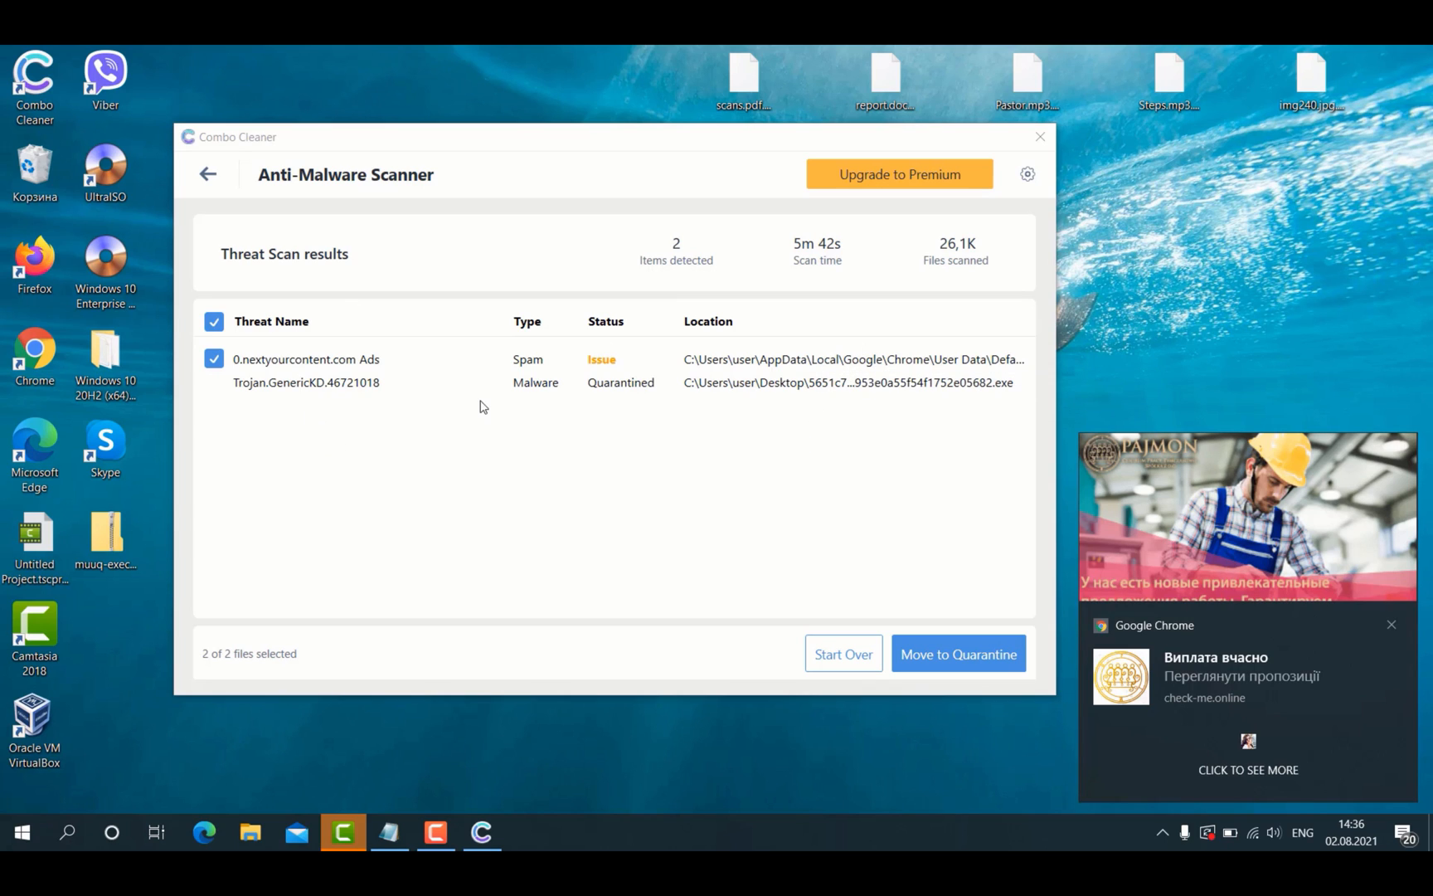
pyautogui.moveTo(847, 382)
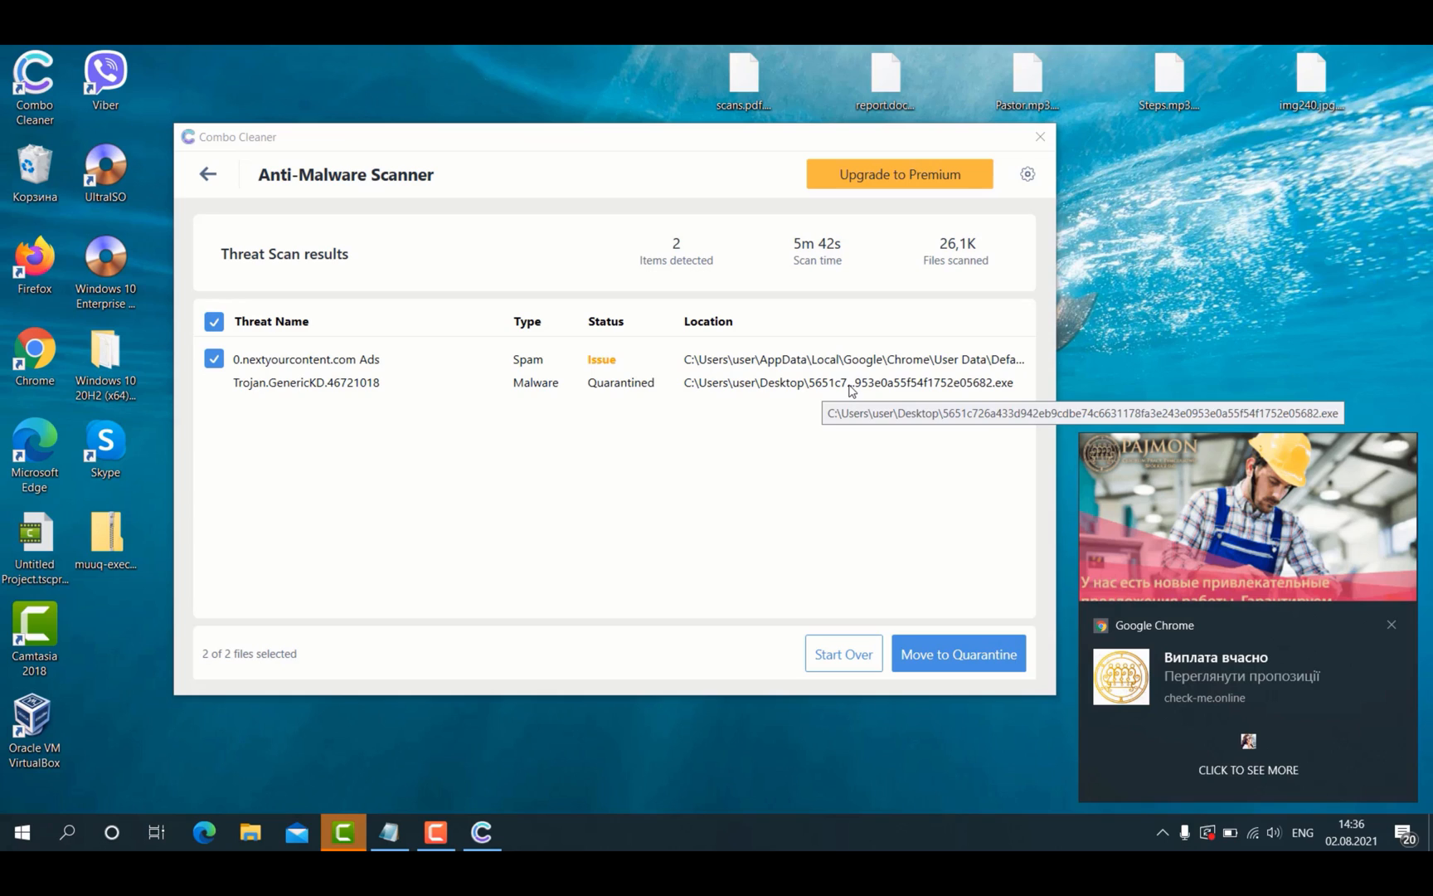
pyautogui.moveTo(849, 381)
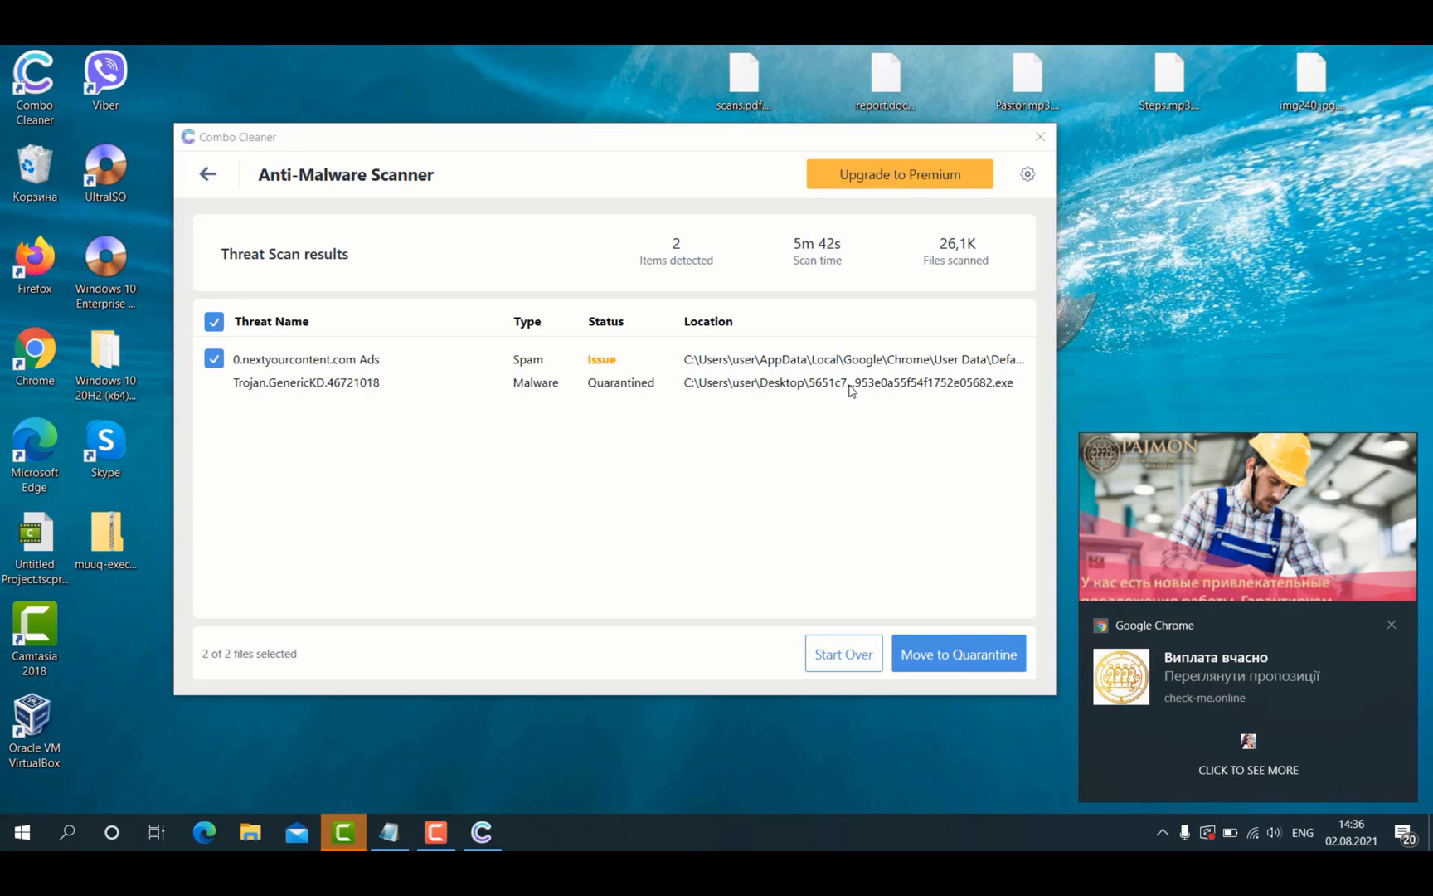
pyautogui.moveTo(693, 158)
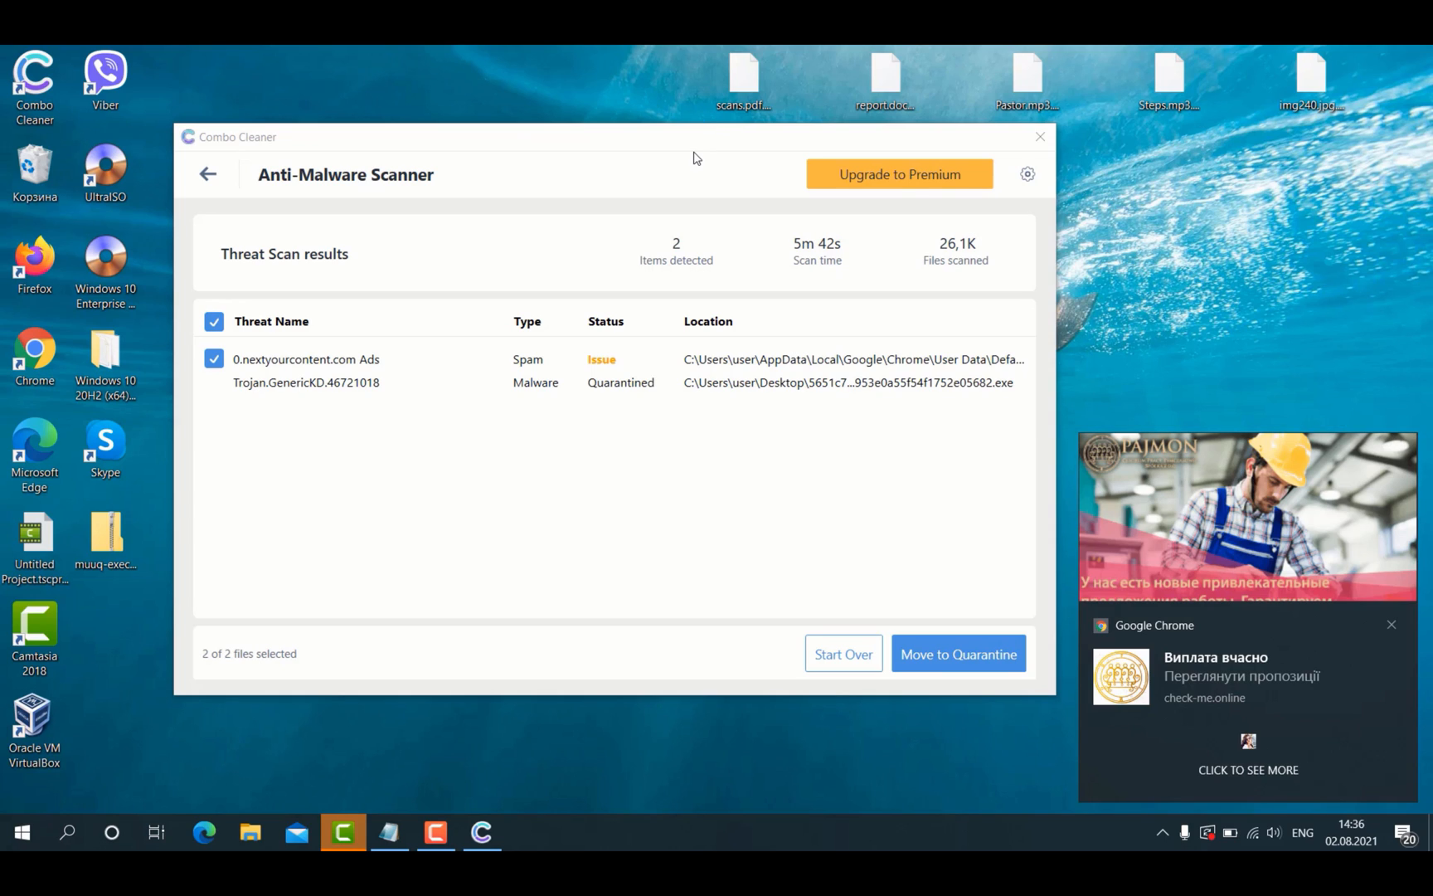
pyautogui.moveTo(845, 161)
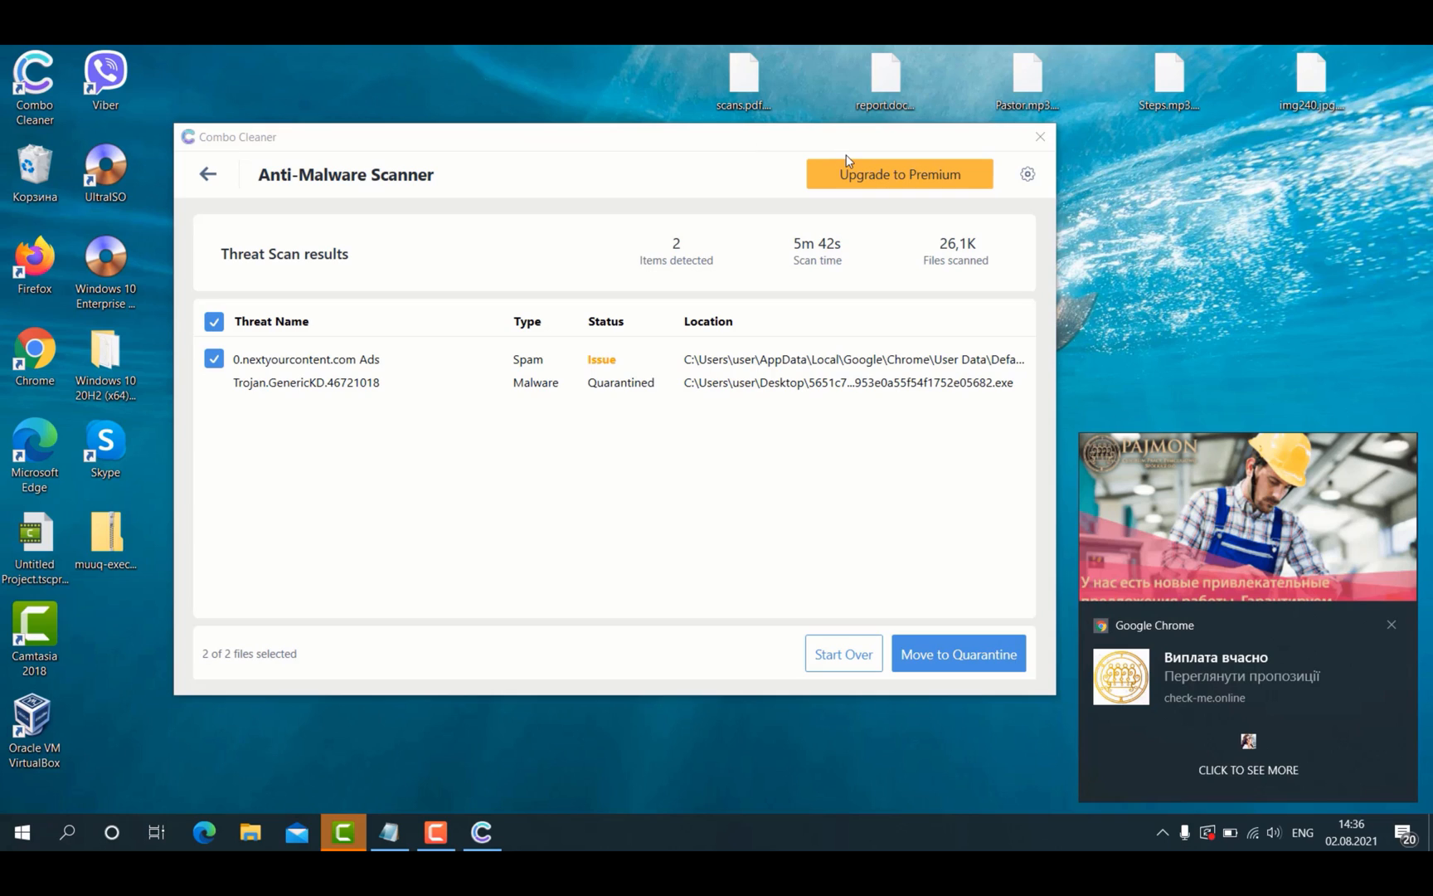